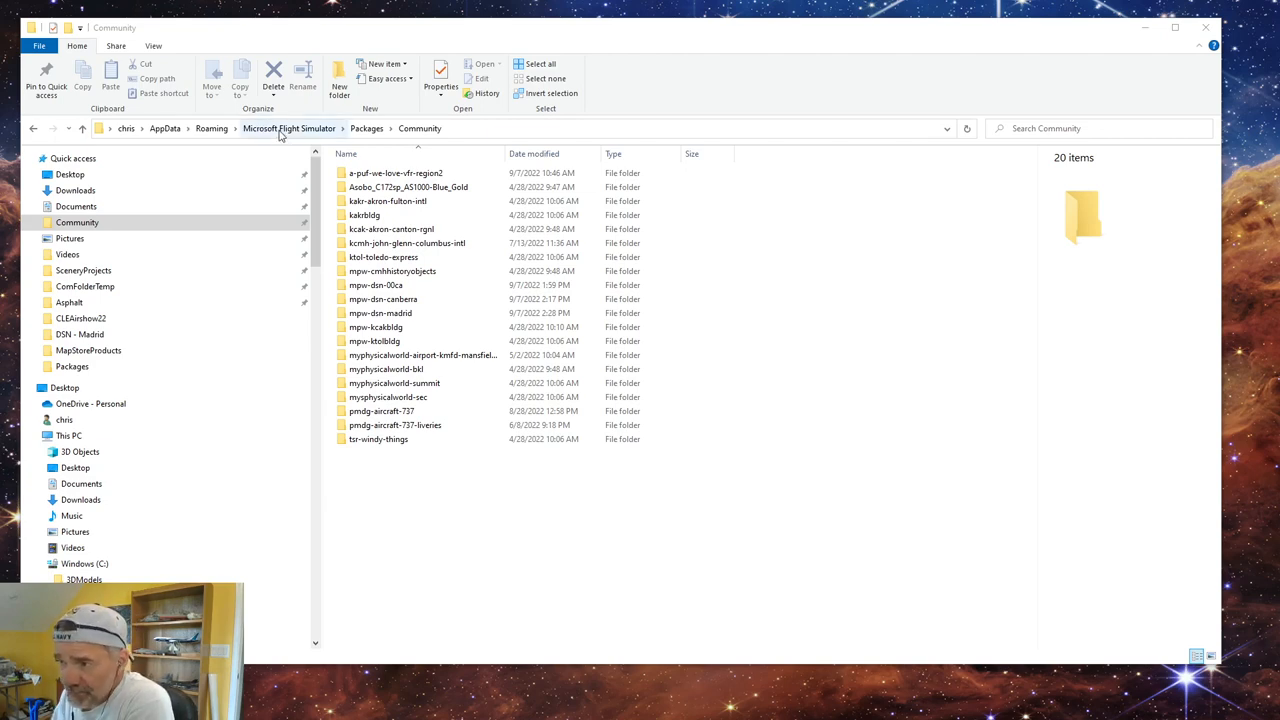
Step: Go up to the Microsoft Flight Simulator folder and bring up Content - Copy.xml's context menu
{"action": "left_click", "coordinate": [289, 128]}
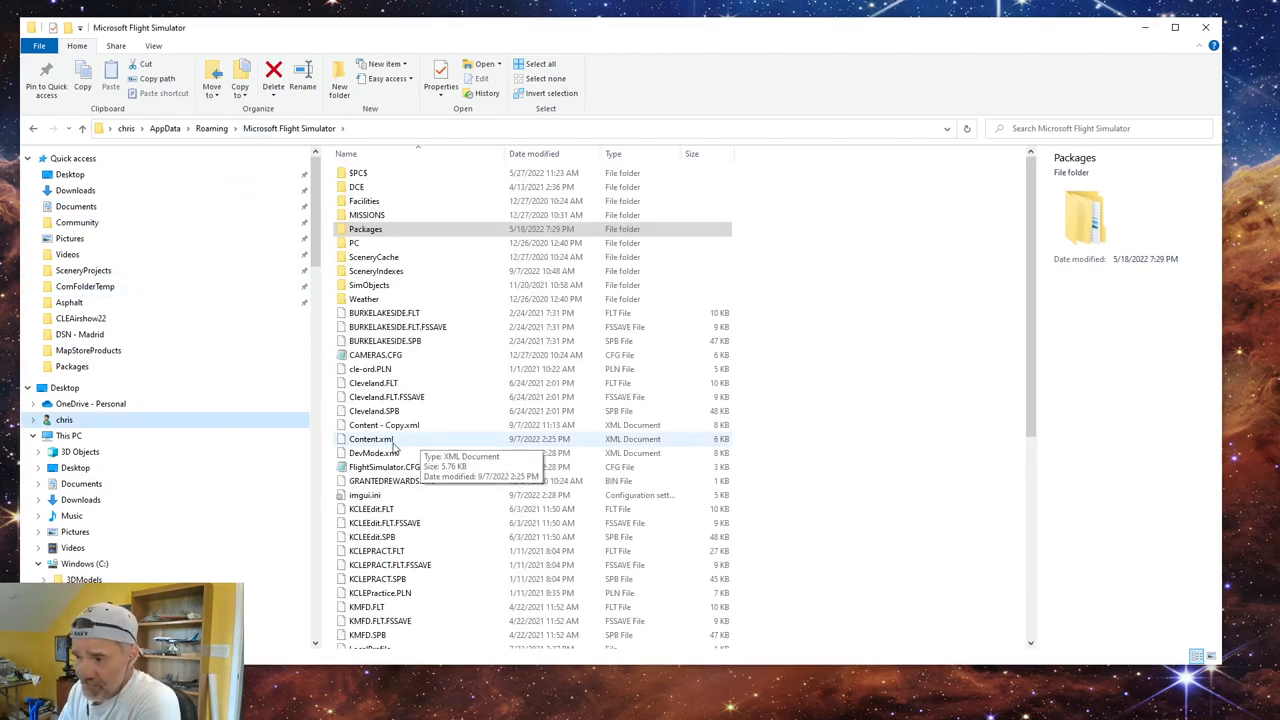
{"action": "left_click", "coordinate": [371, 439]}
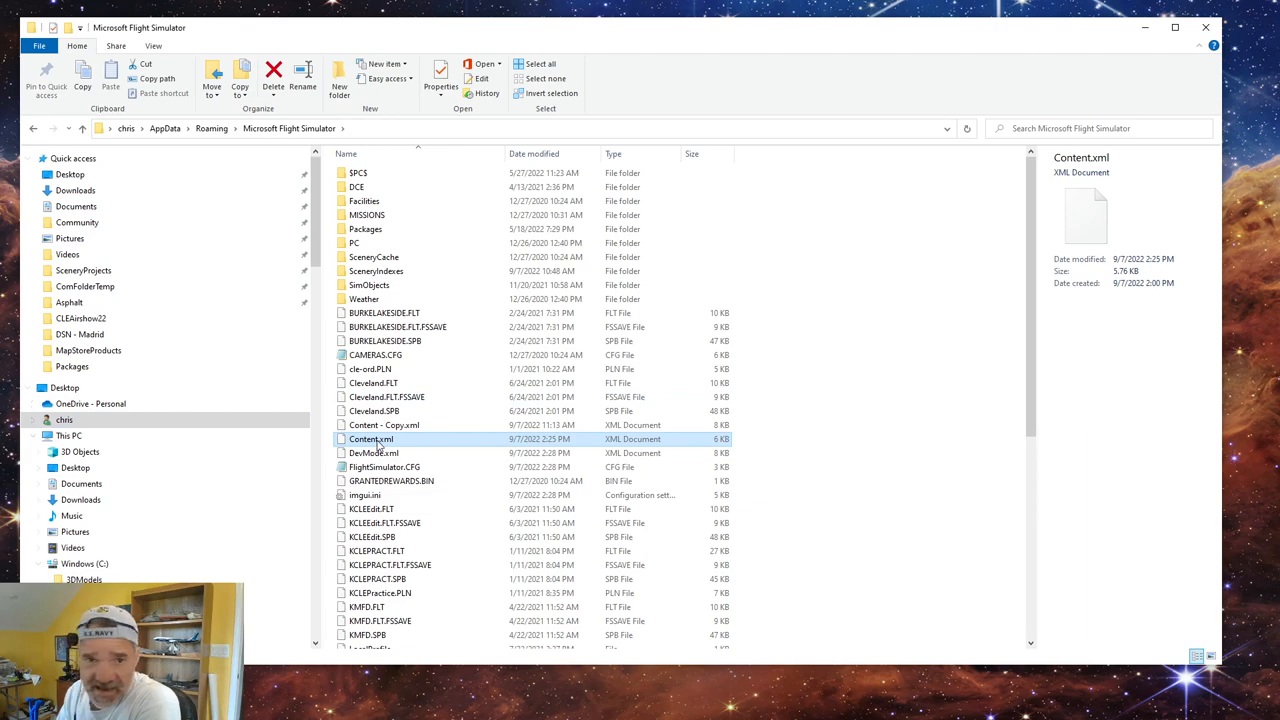
{"action": "mouse_move", "coordinate": [408, 447]}
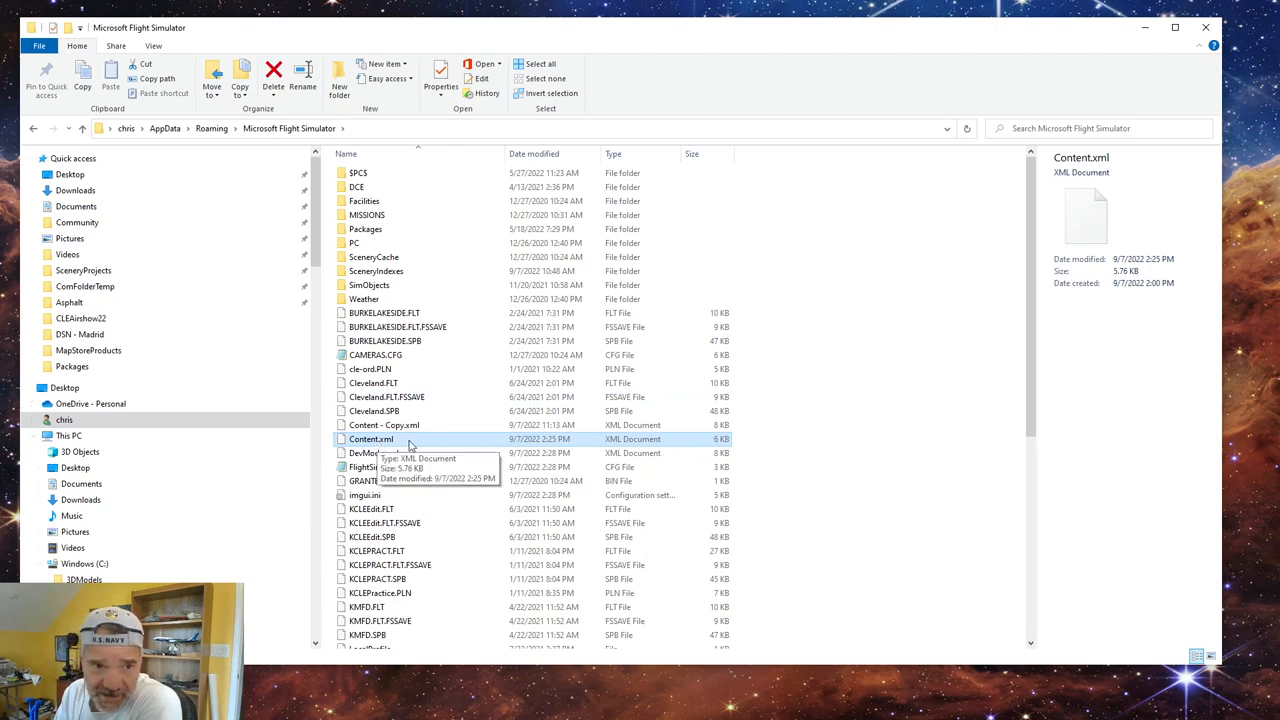
{"action": "mouse_move", "coordinate": [223, 143]}
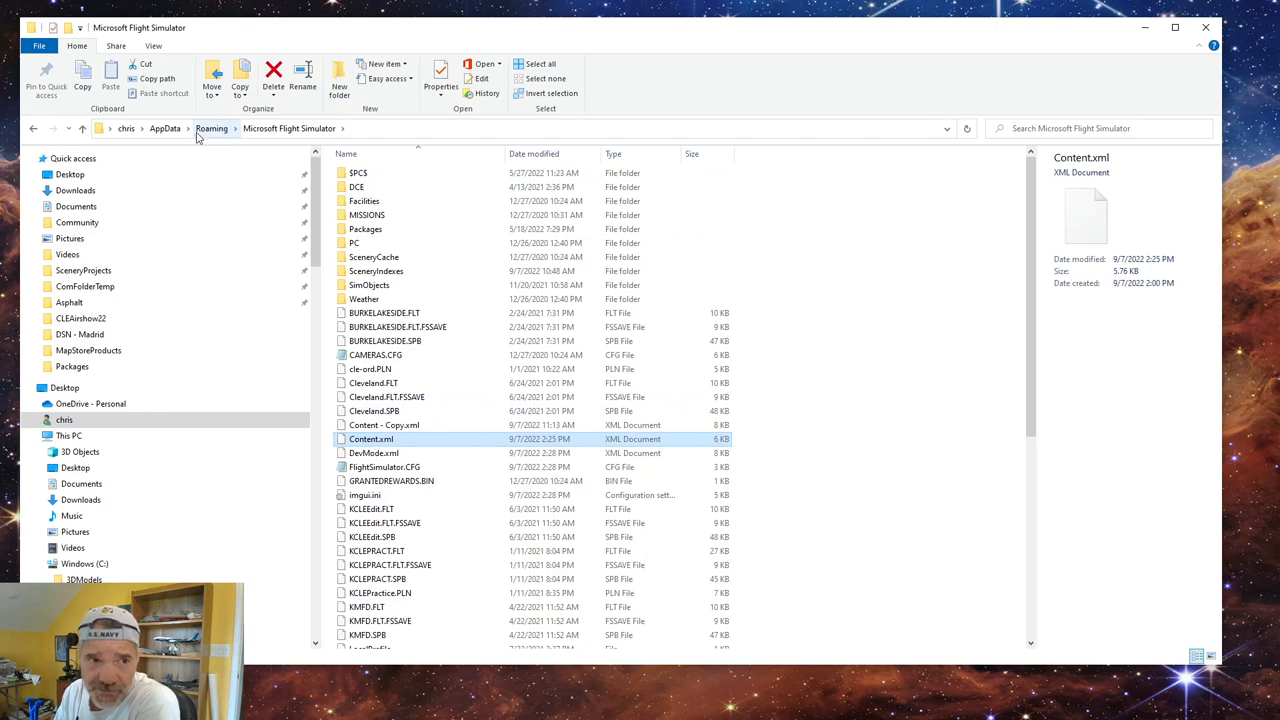
{"action": "mouse_move", "coordinate": [325, 137]}
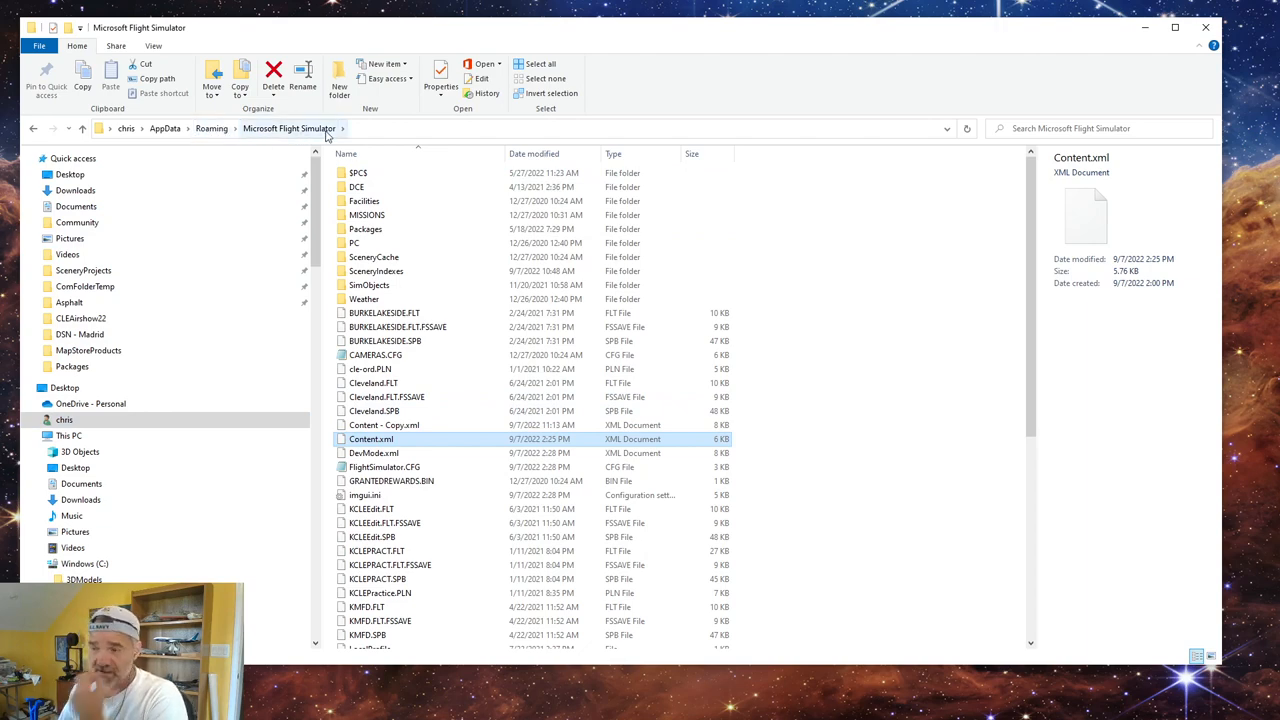
{"action": "mouse_move", "coordinate": [371, 439]}
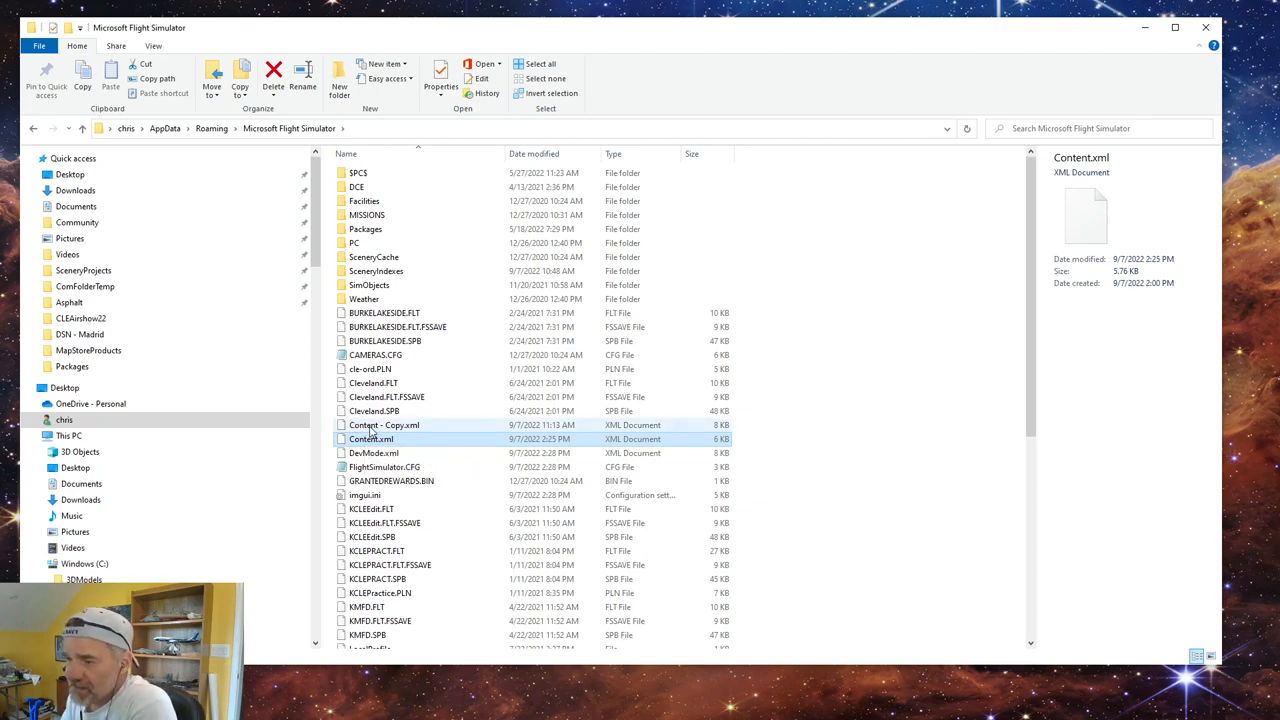
{"action": "left_click", "coordinate": [384, 424]}
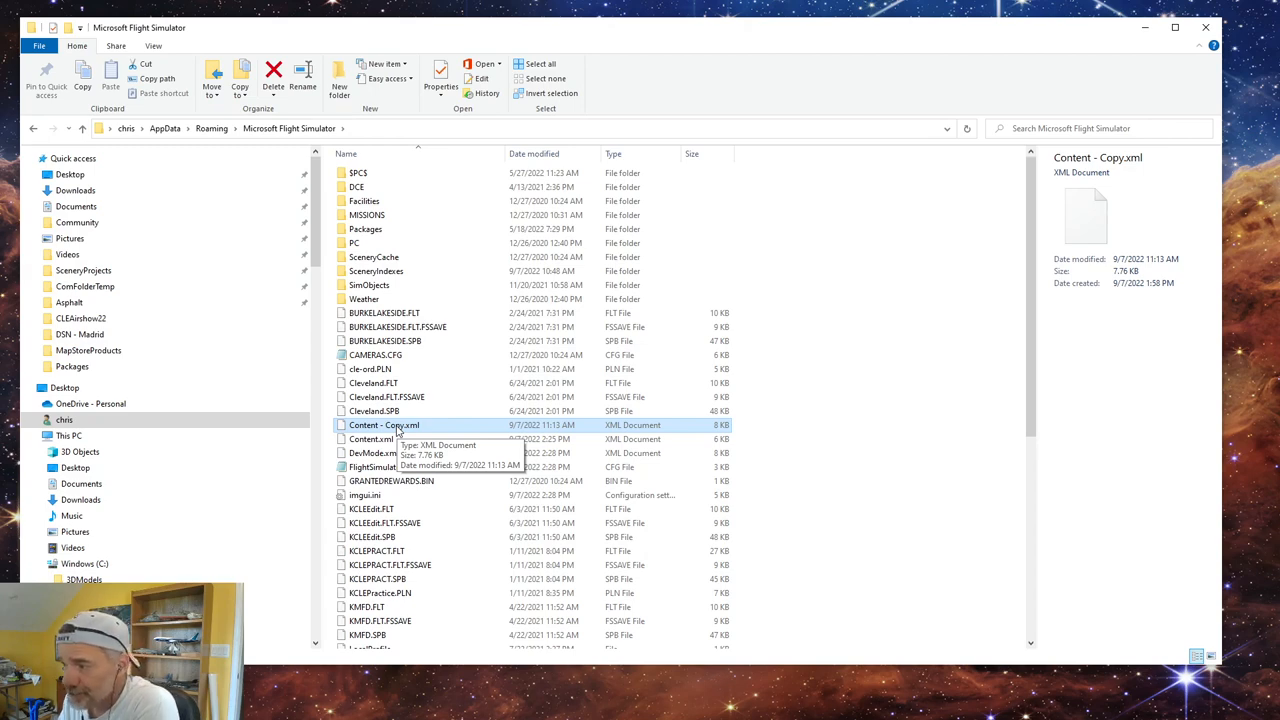
{"action": "right_click", "coordinate": [384, 425]}
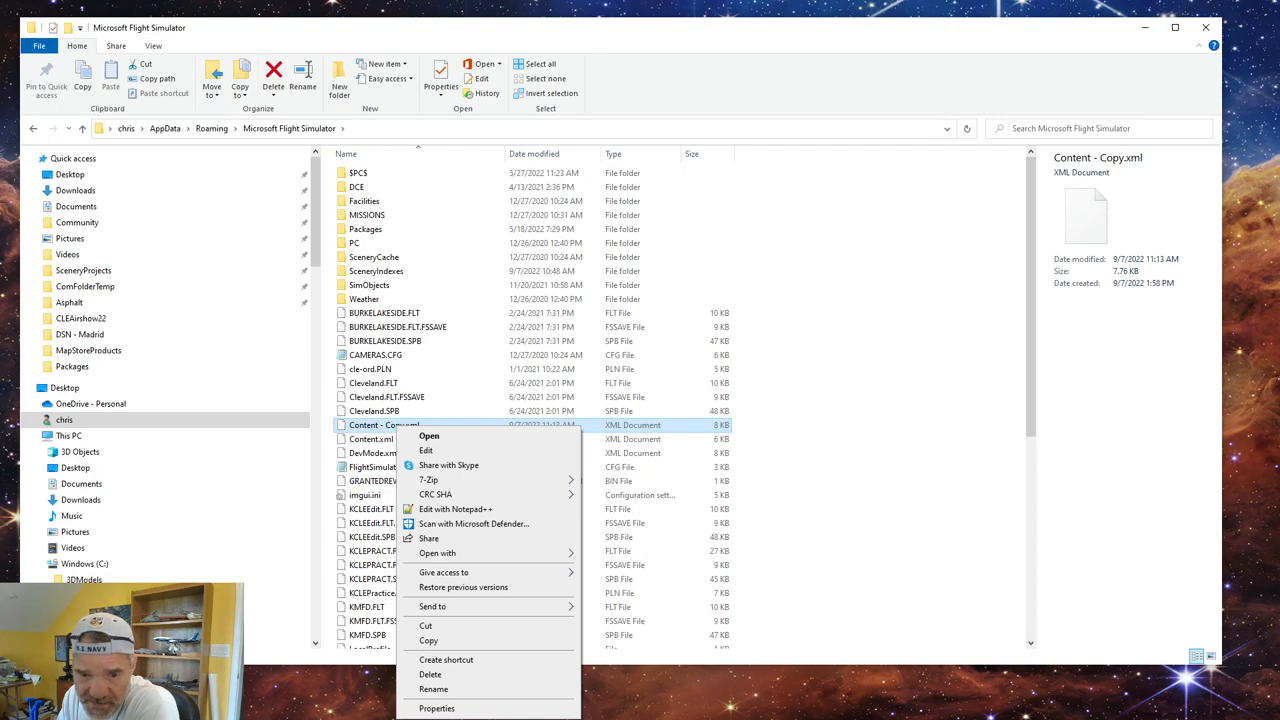
Step: Open Content - Copy.xml via 'Edit with Notepad++' and view its package list from the top
{"action": "left_click", "coordinate": [455, 509]}
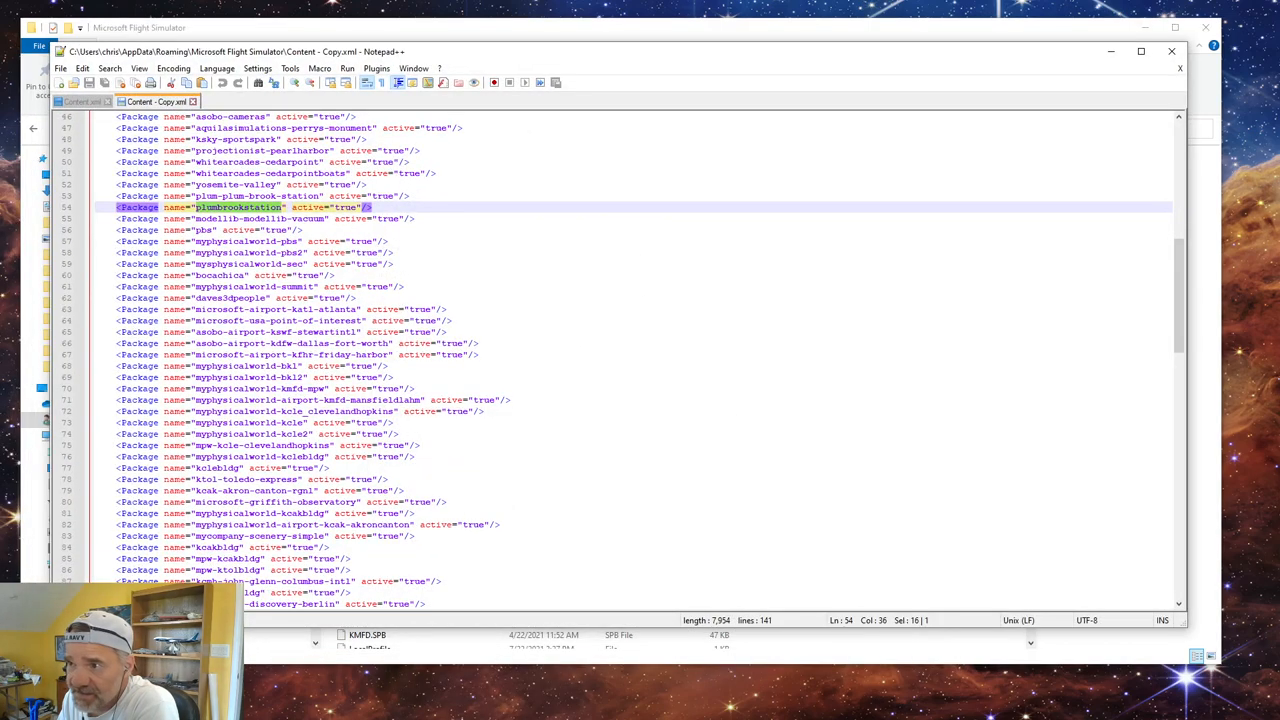
{"action": "scroll", "scroll_direction": "up", "scroll_amount": 3}
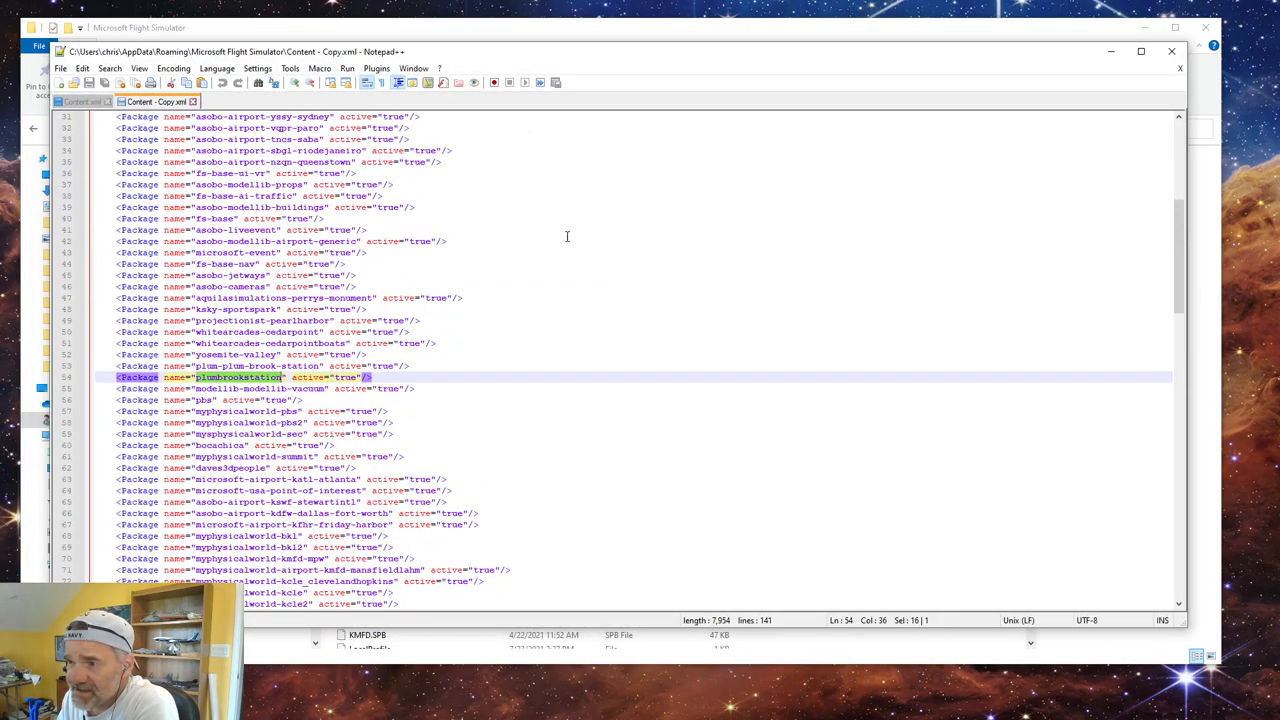
{"action": "scroll", "scroll_direction": "up", "scroll_amount": 3}
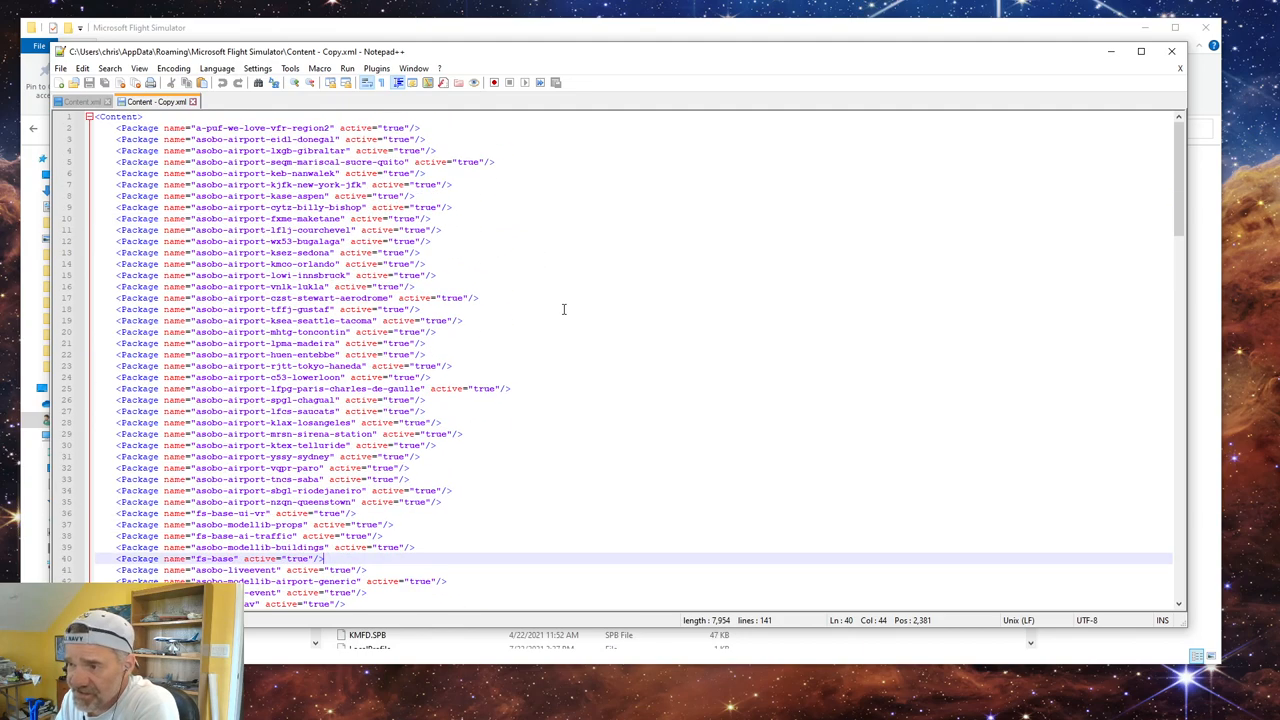
{"action": "mouse_move", "coordinate": [575, 291]}
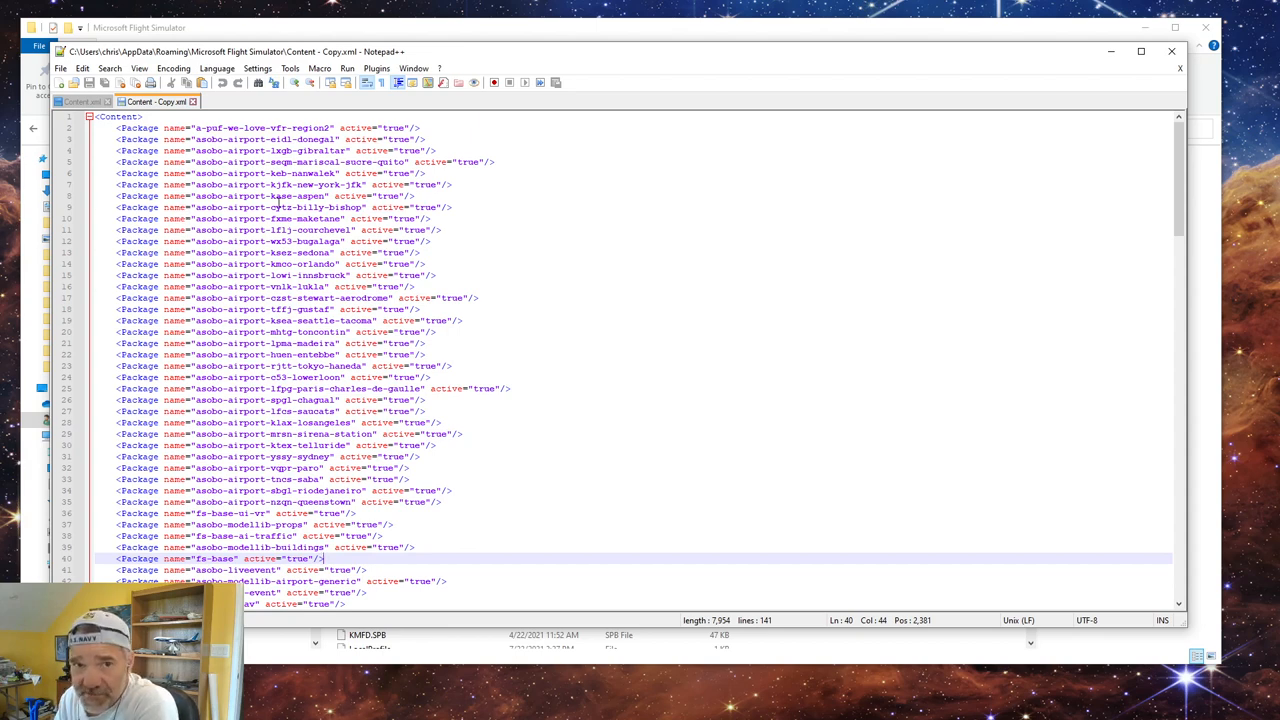
{"action": "mouse_move", "coordinate": [552, 262]}
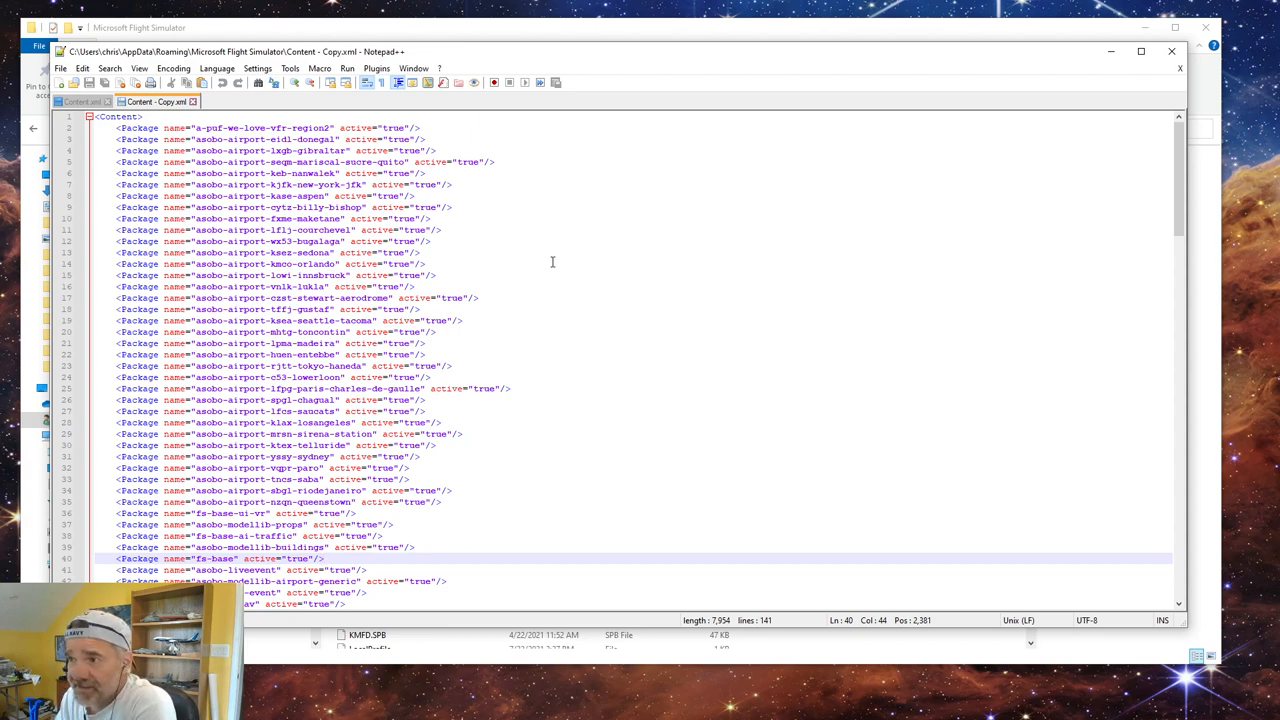
{"action": "mouse_move", "coordinate": [519, 204]}
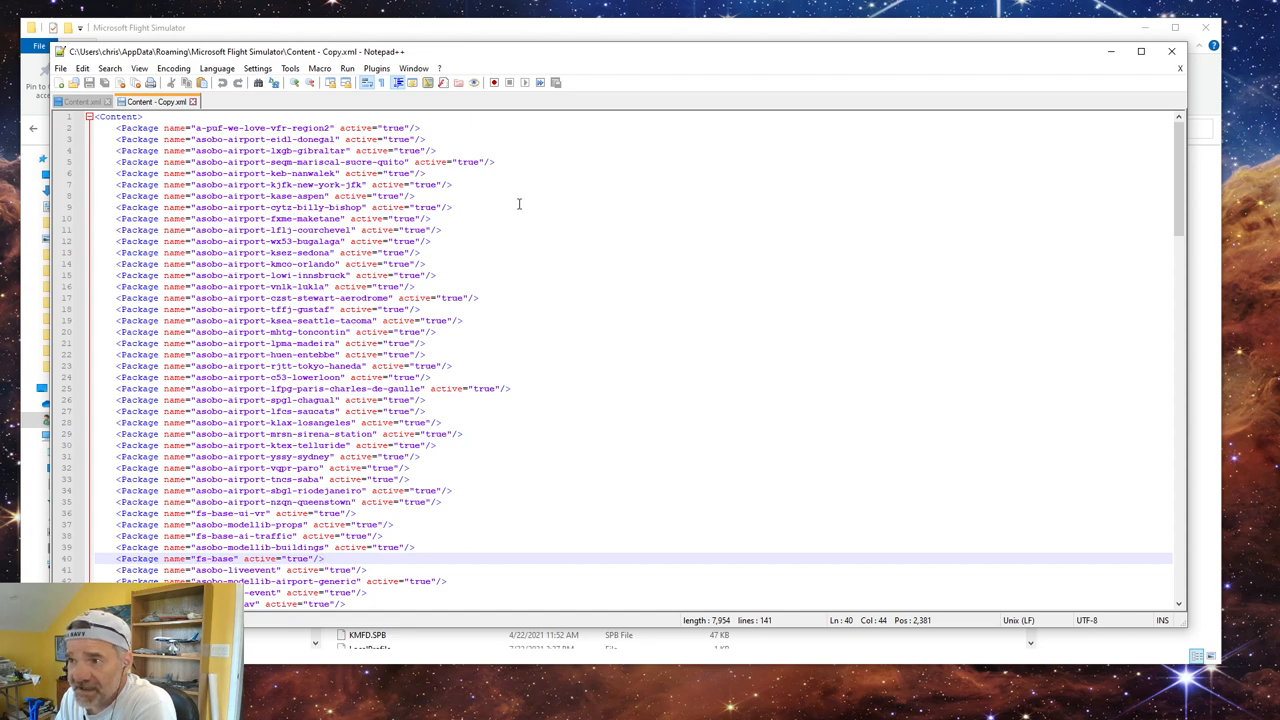
{"action": "mouse_move", "coordinate": [531, 260]}
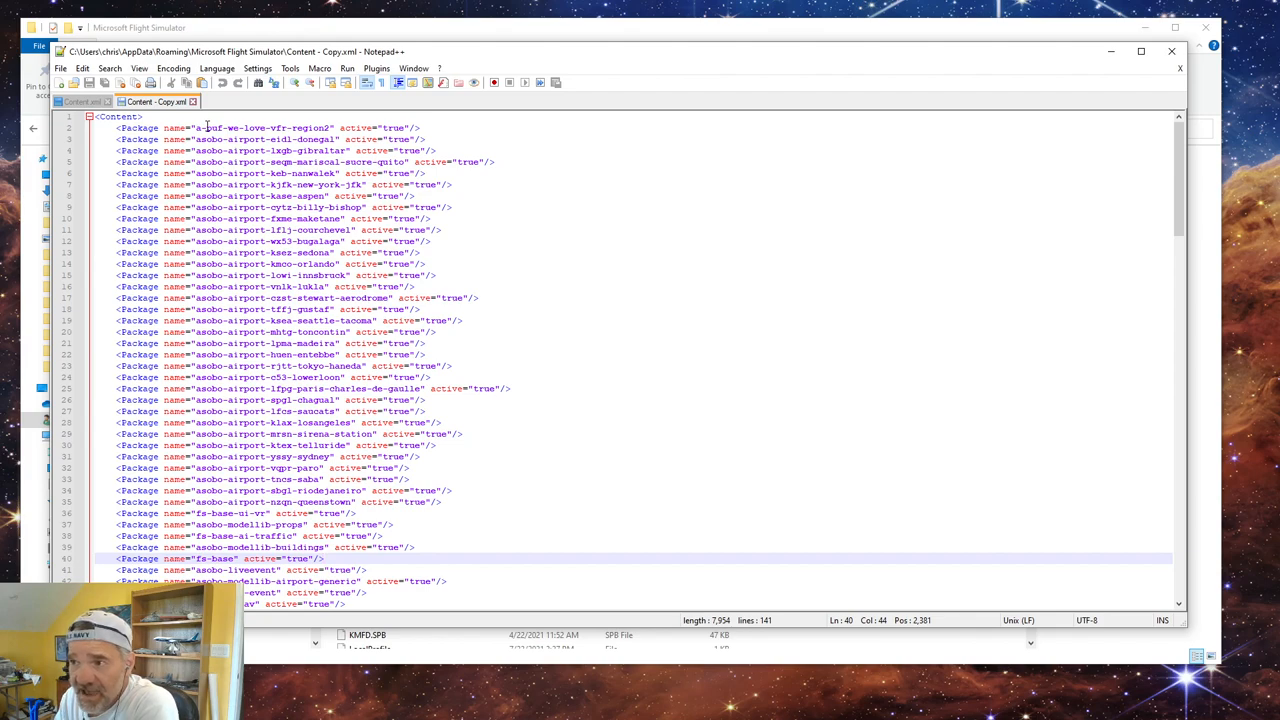
{"action": "scroll", "scroll_direction": "down", "scroll_amount": 3}
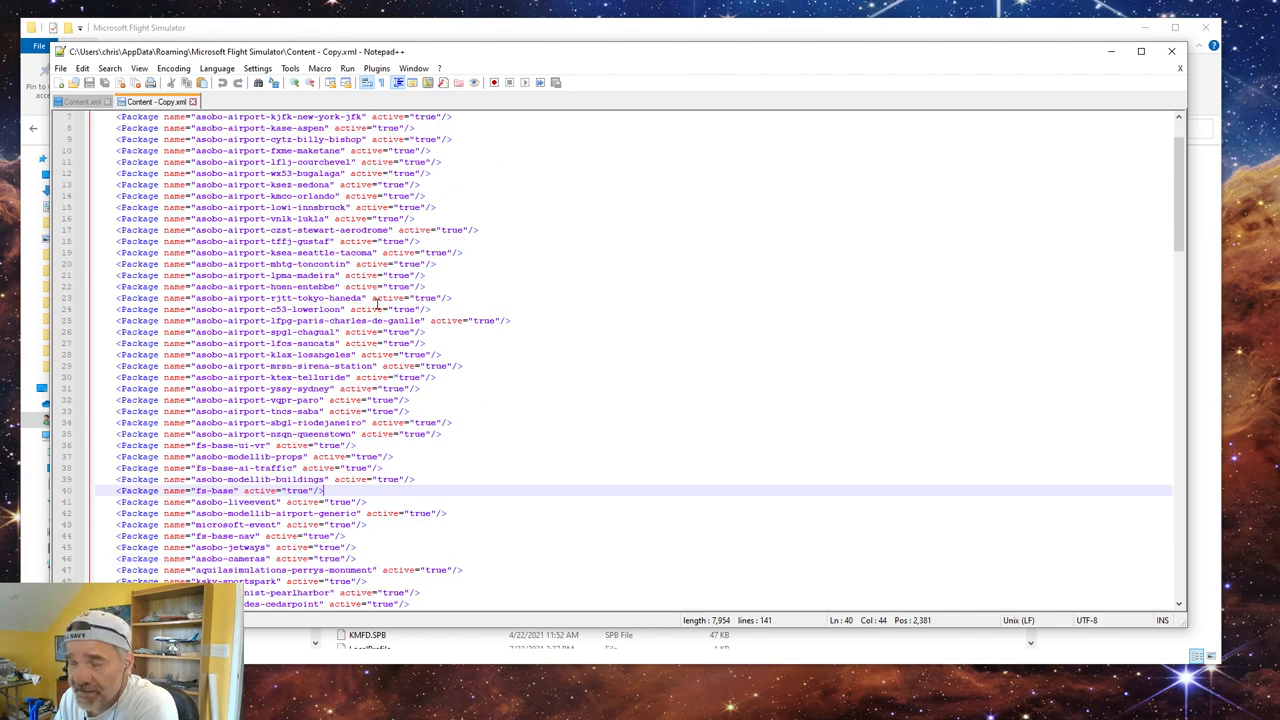
{"action": "scroll", "scroll_direction": "down", "scroll_amount": 3}
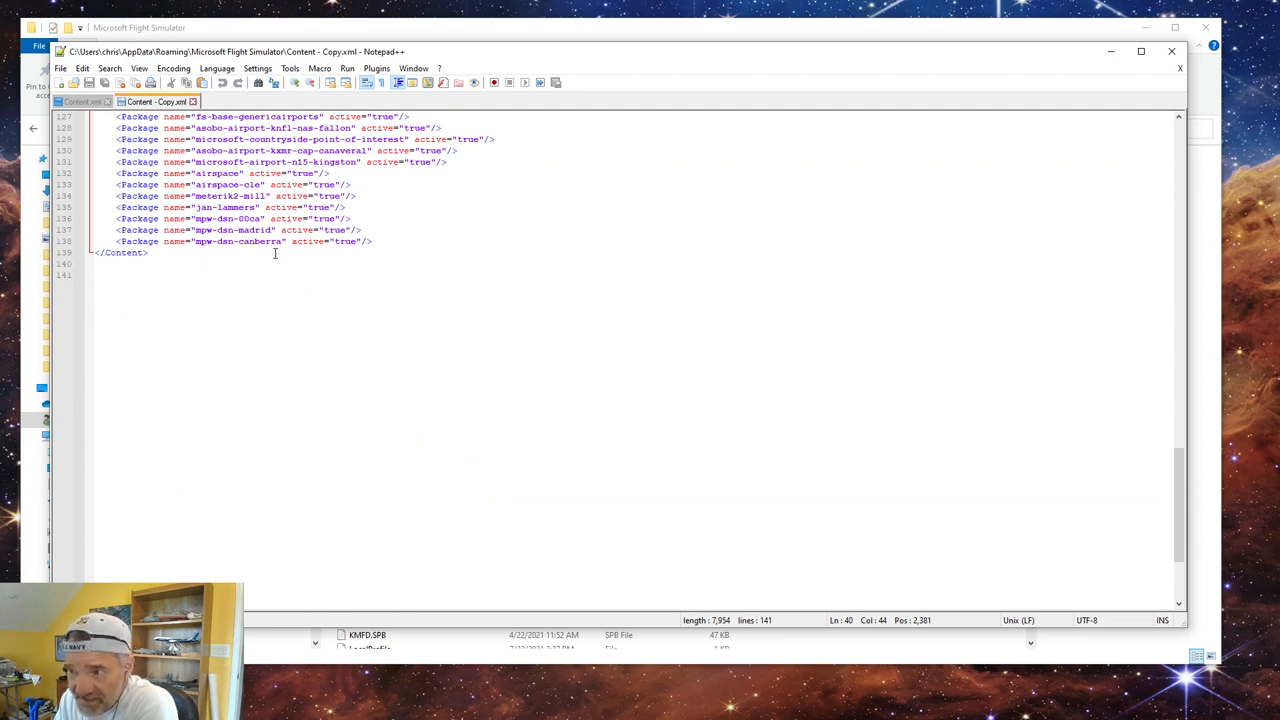
{"action": "scroll", "scroll_direction": "up", "scroll_amount": 3}
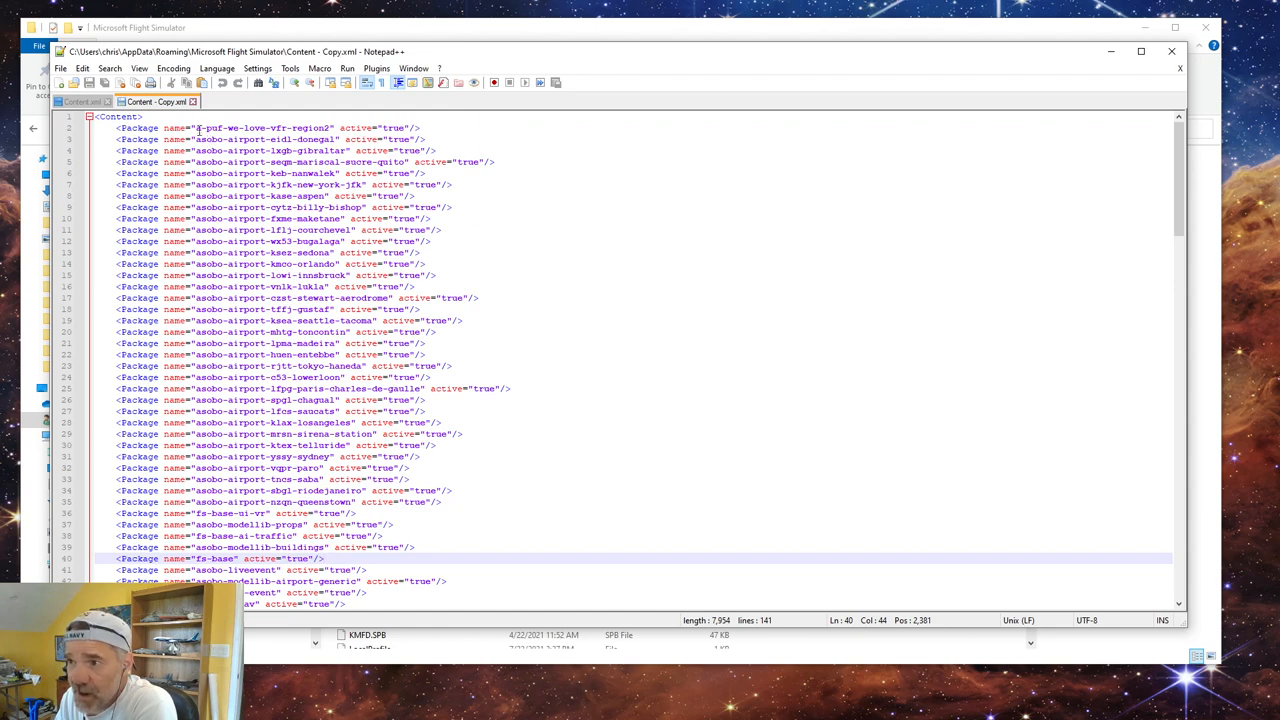
{"action": "mouse_move", "coordinate": [318, 123]}
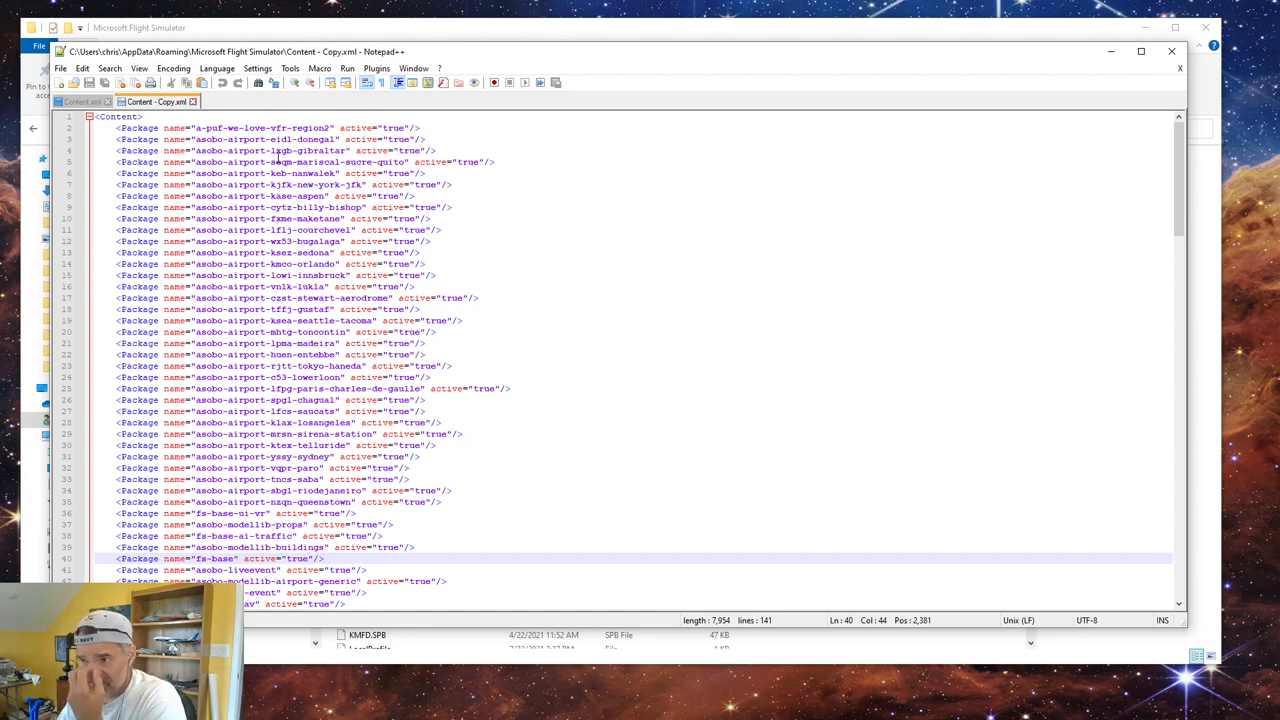
{"action": "mouse_move", "coordinate": [441, 285]}
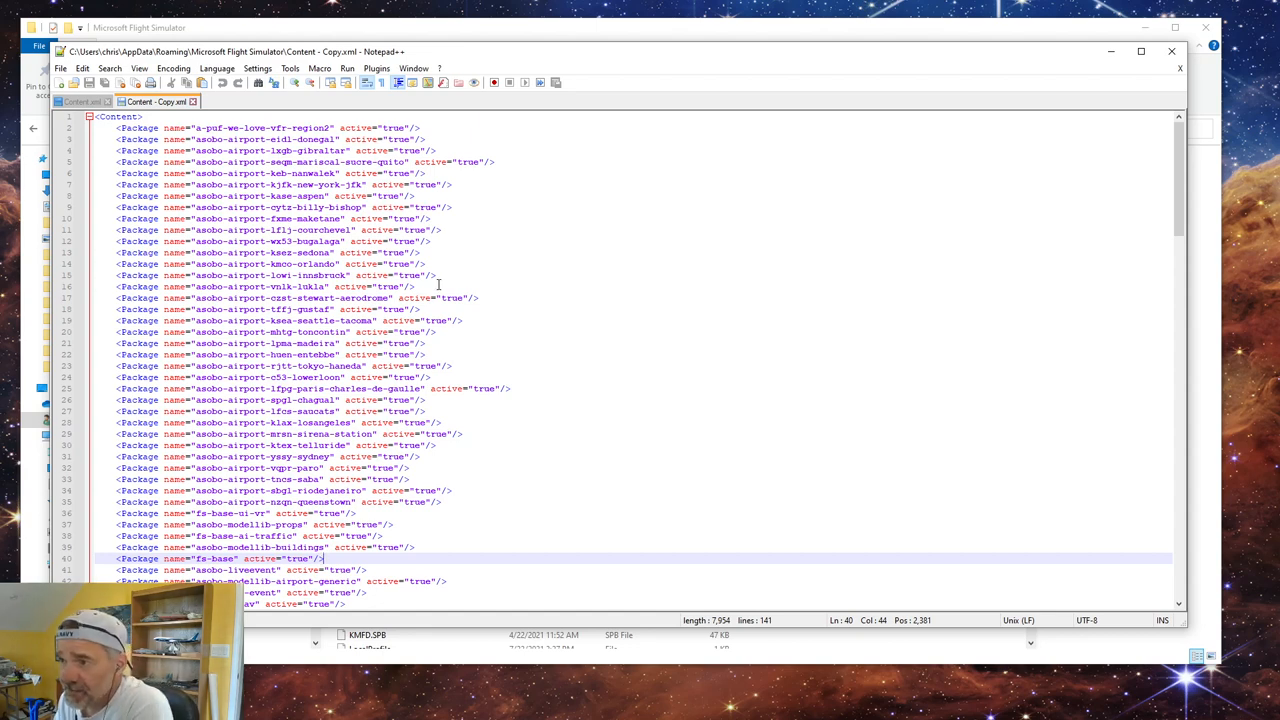
{"action": "scroll", "scroll_direction": "down", "scroll_amount": 3}
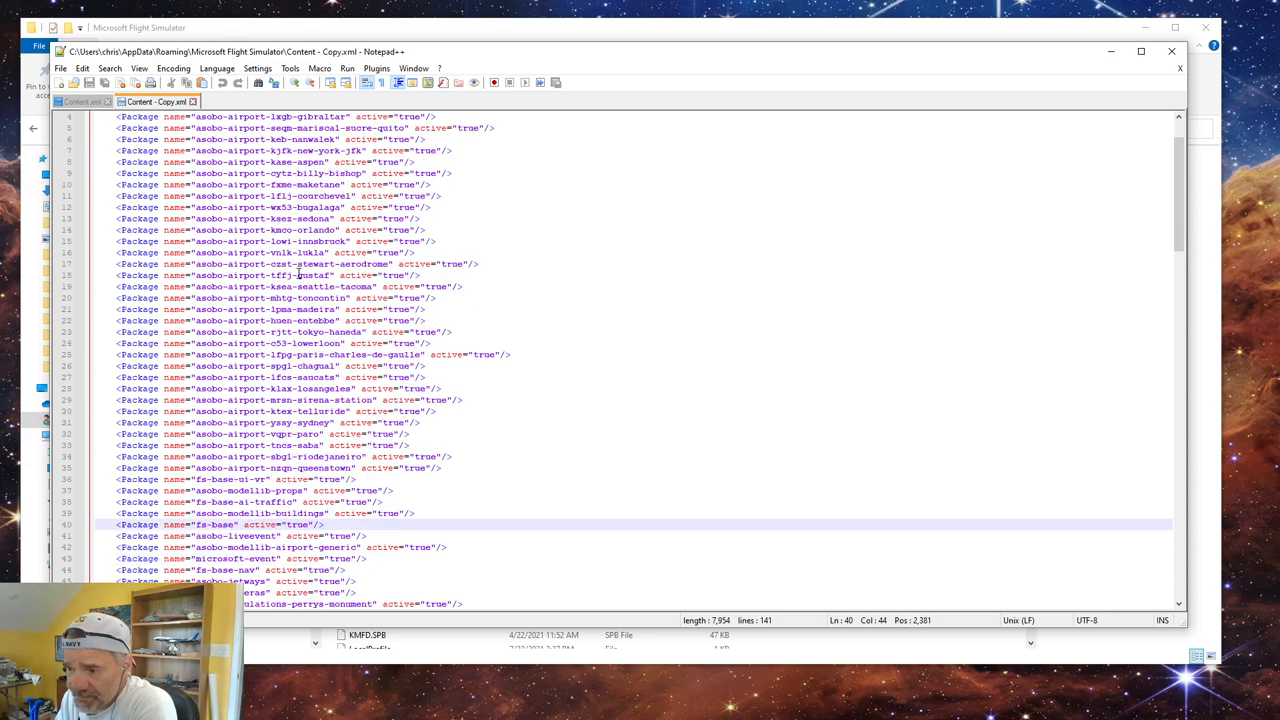
{"action": "scroll", "scroll_direction": "down", "scroll_amount": 3}
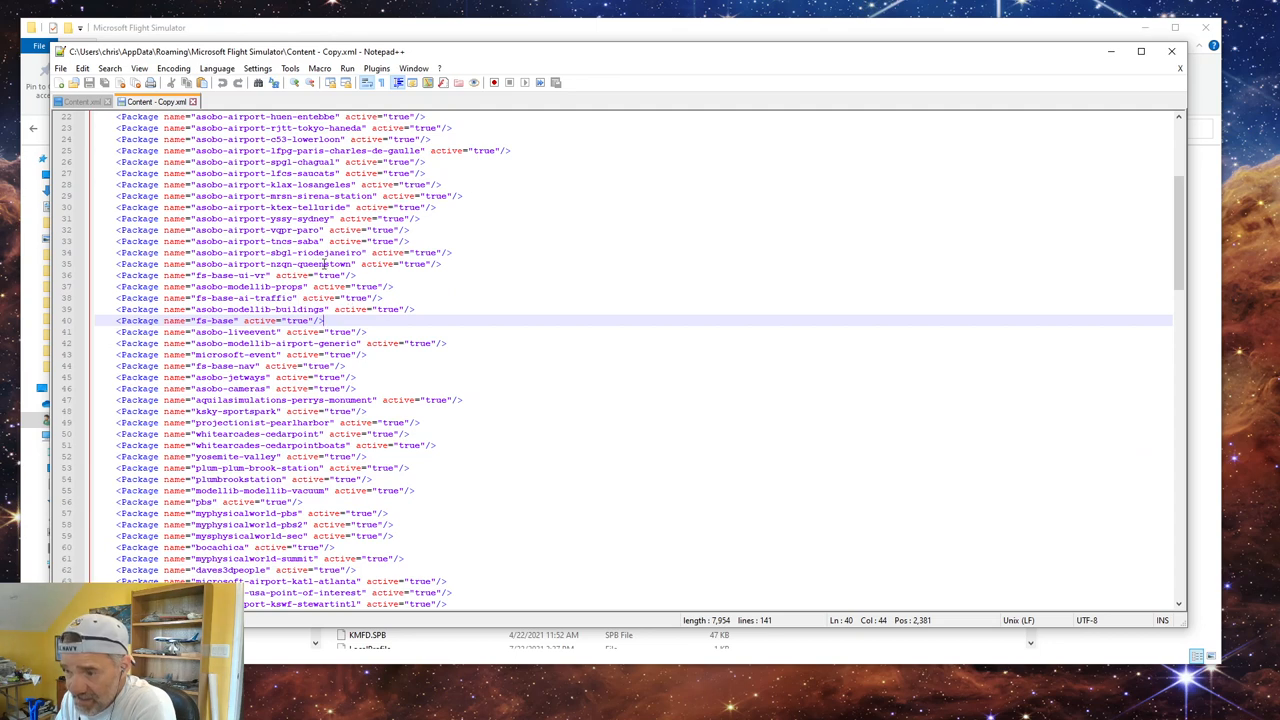
{"action": "scroll", "scroll_direction": "down", "scroll_amount": 3}
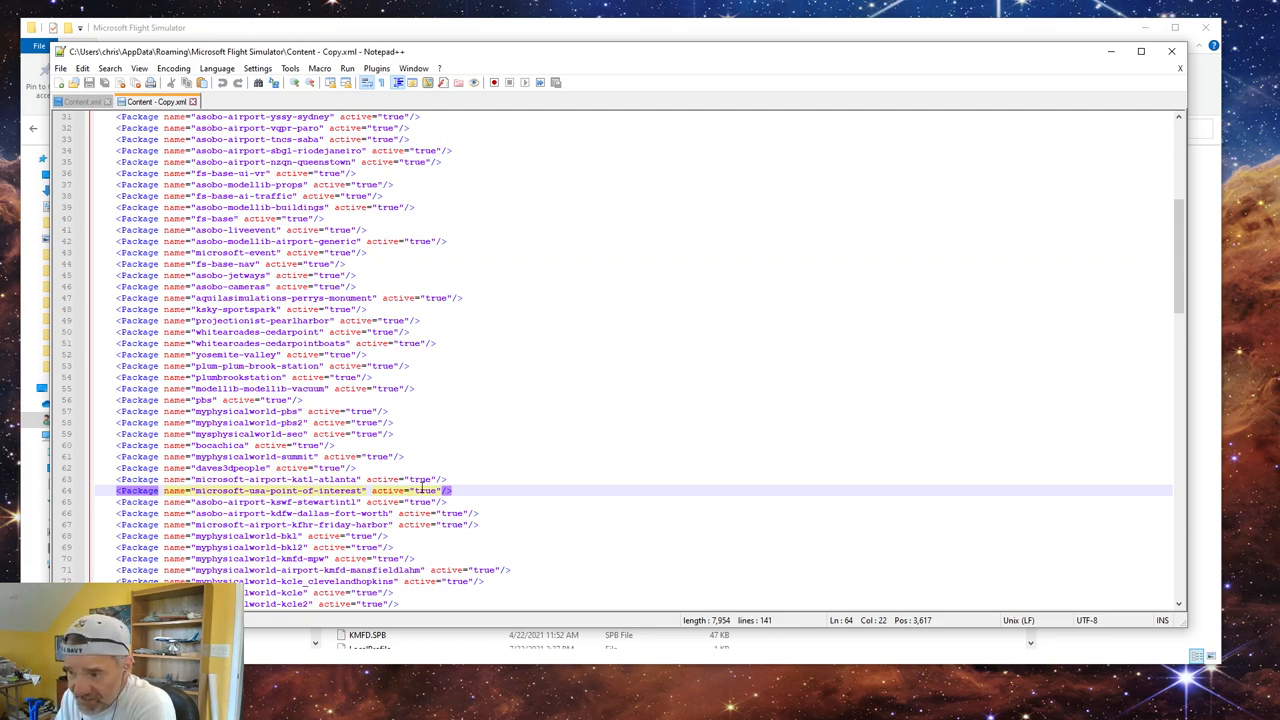
{"action": "scroll", "scroll_direction": "down", "scroll_amount": 3}
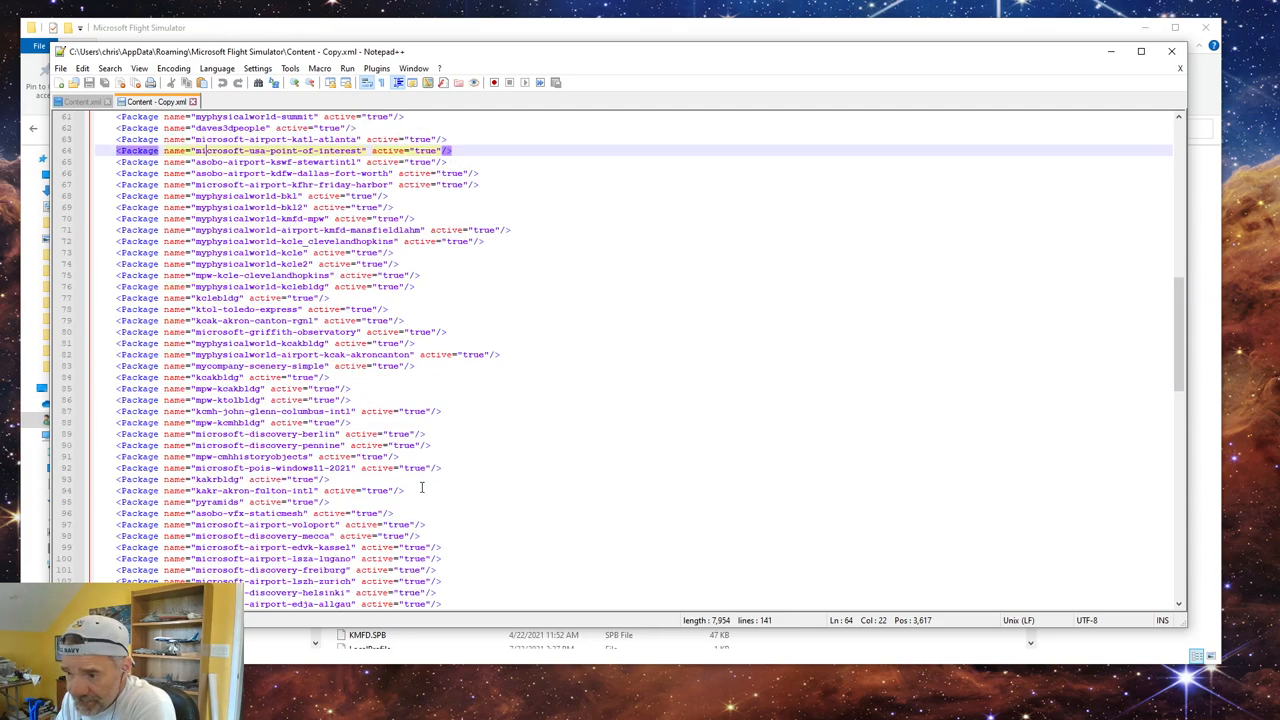
{"action": "scroll", "scroll_direction": "down", "scroll_amount": 3}
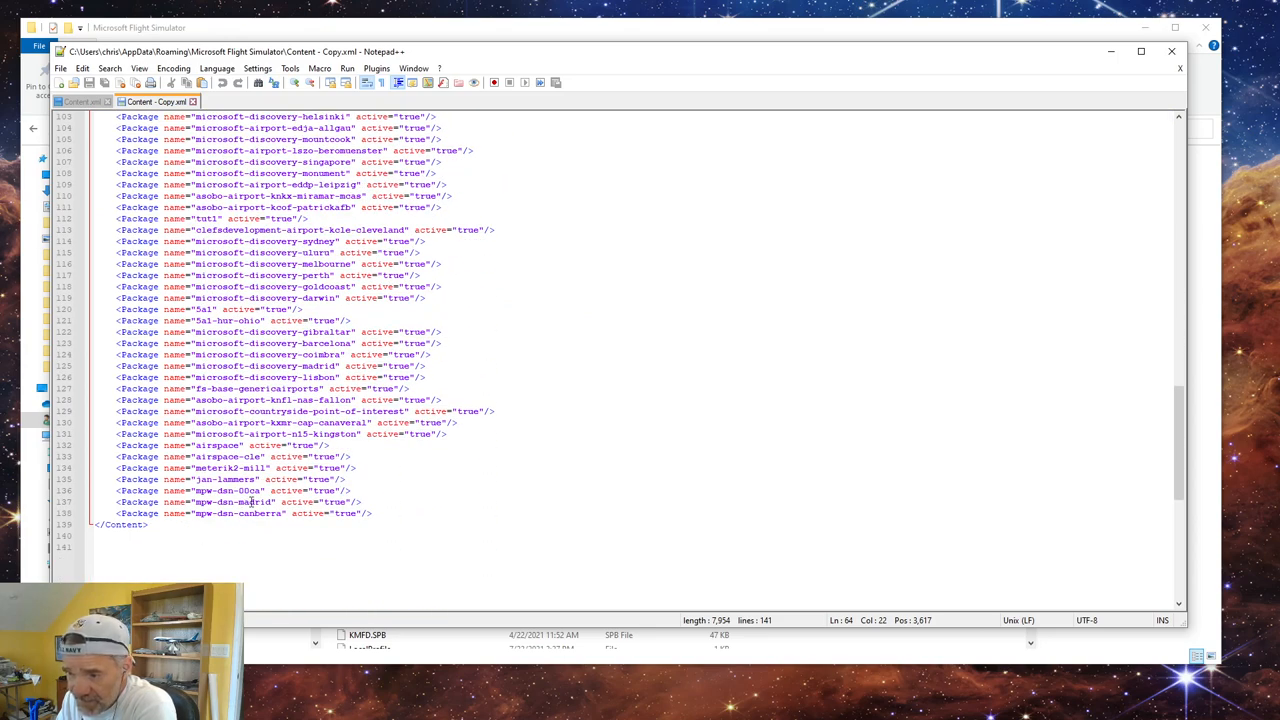
{"action": "scroll", "scroll_direction": "up", "scroll_amount": 3}
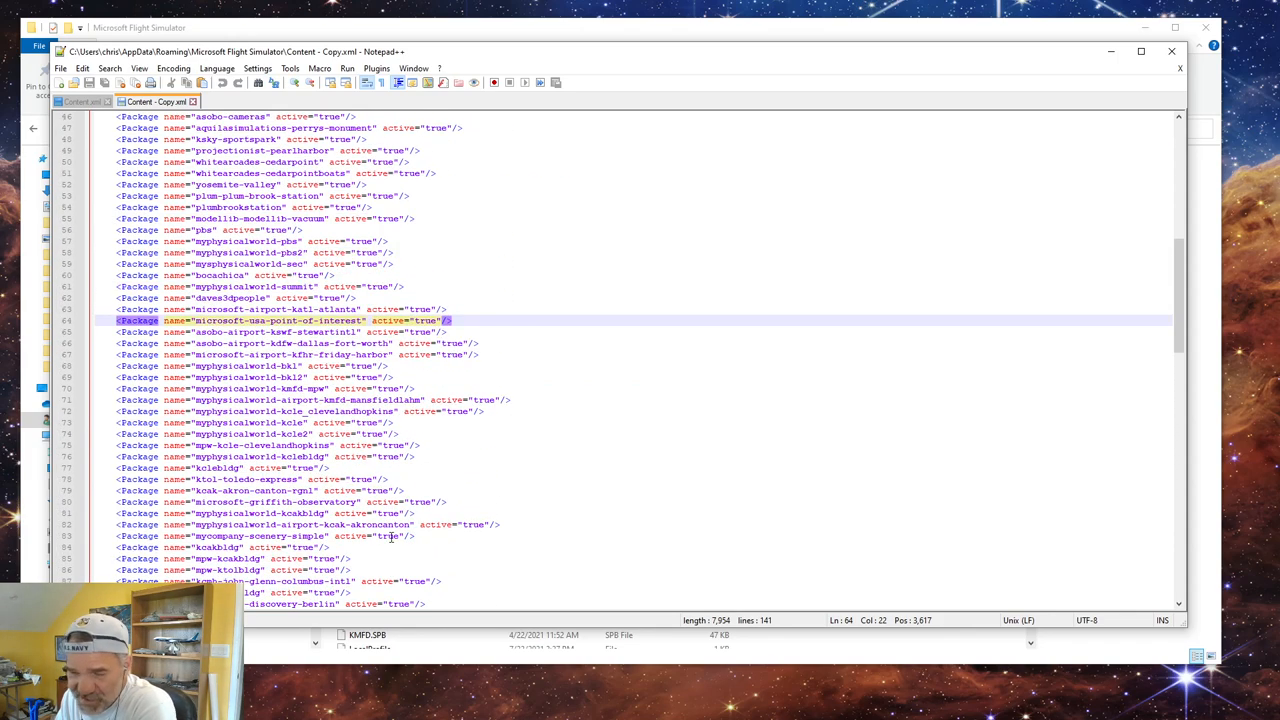
{"action": "scroll", "scroll_direction": "up", "scroll_amount": 3}
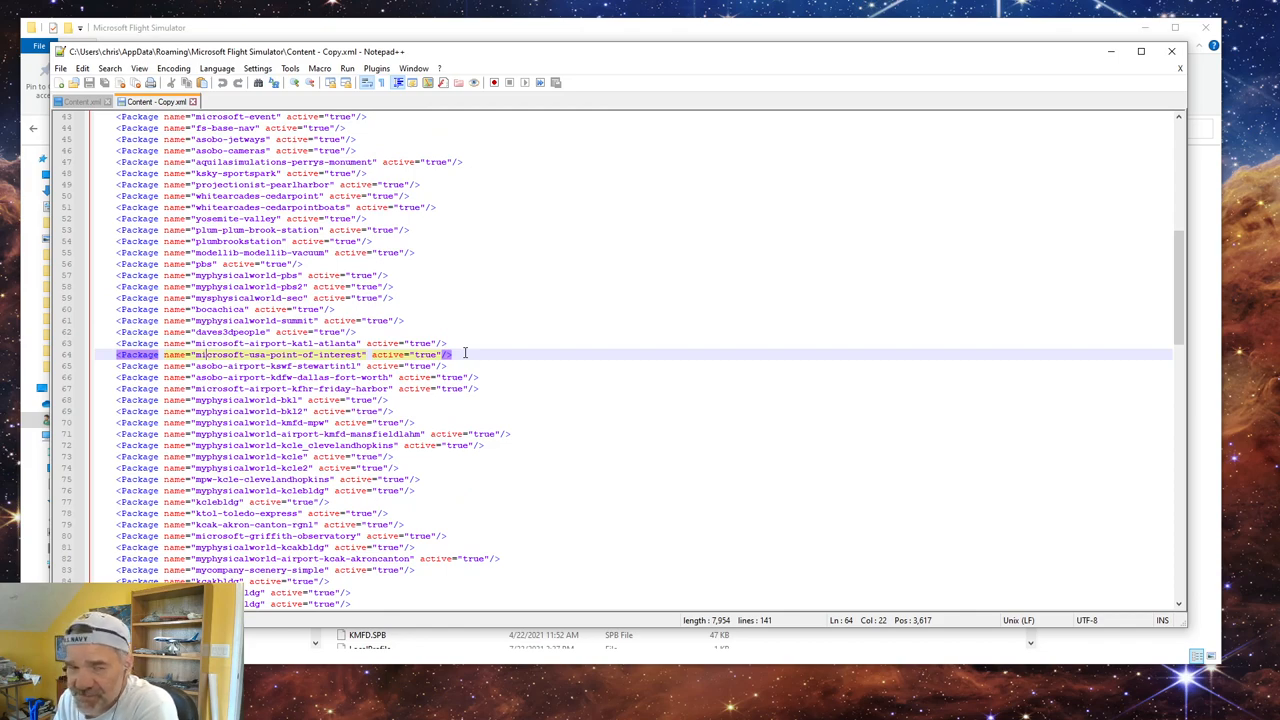
{"action": "key", "text": "ctrl+Home"}
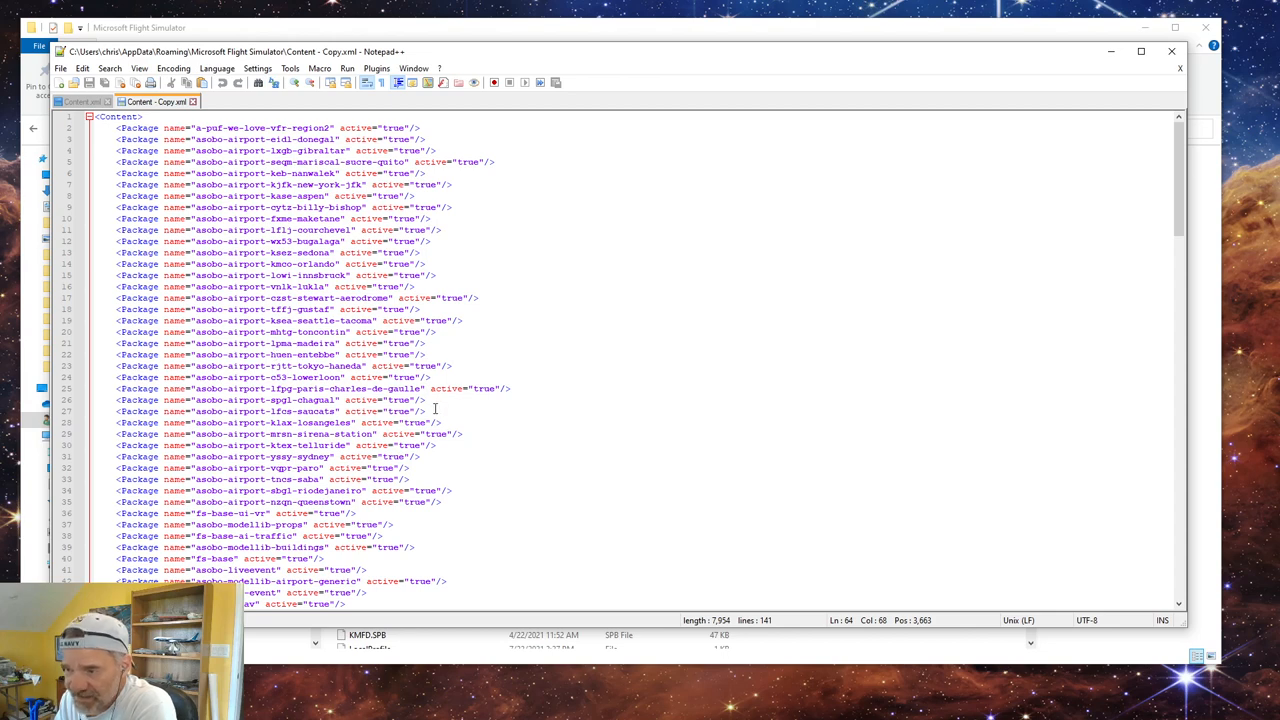
{"action": "mouse_move", "coordinate": [529, 376]}
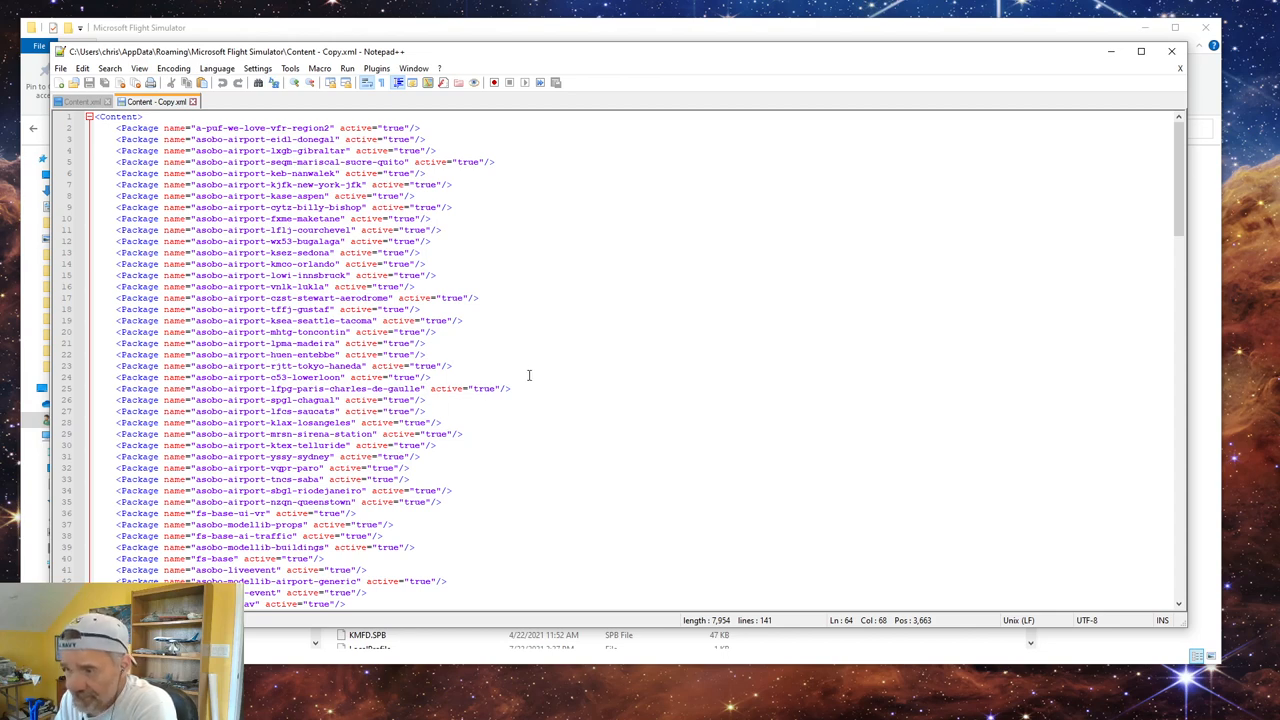
{"action": "scroll", "scroll_direction": "down", "scroll_amount": 3}
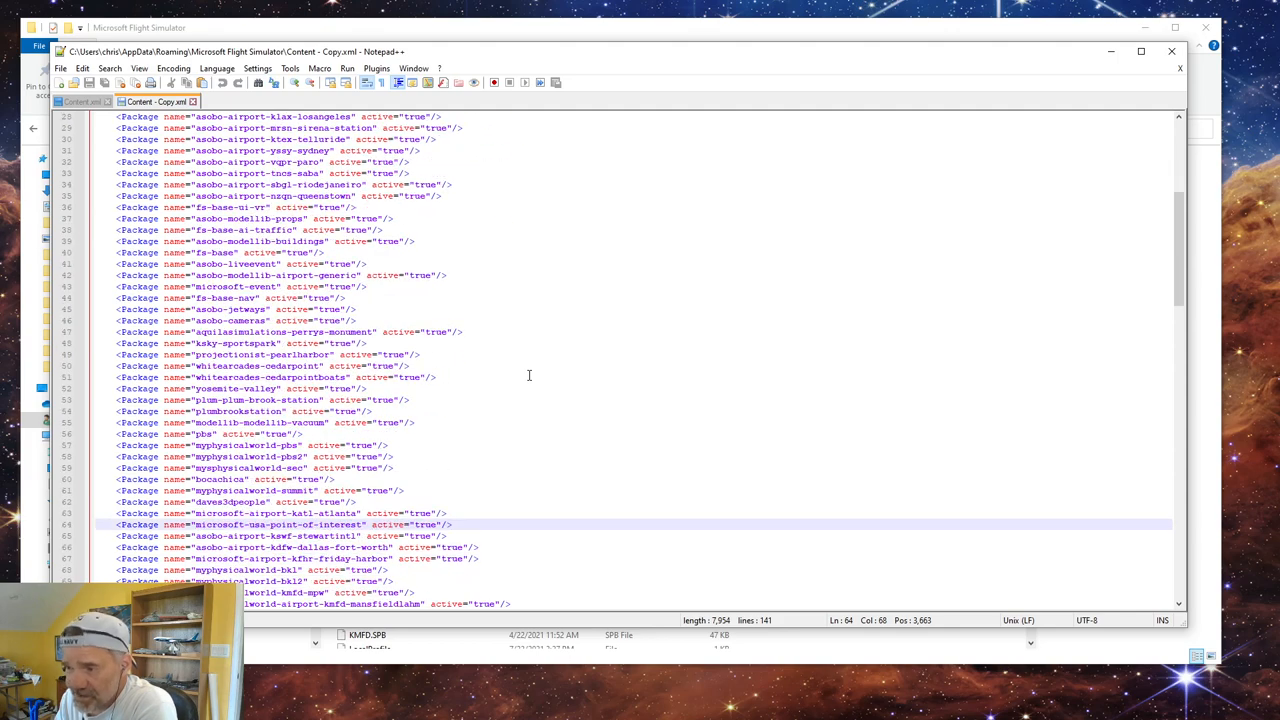
{"action": "scroll", "scroll_direction": "down", "scroll_amount": 3}
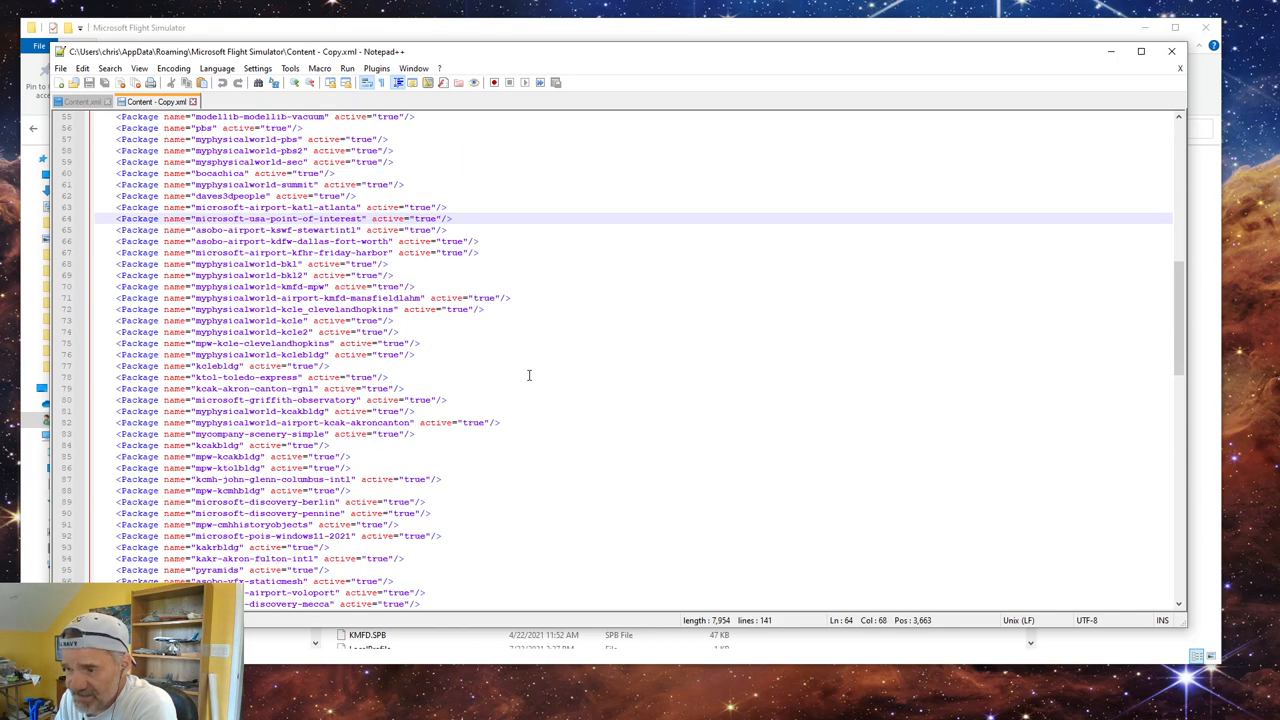
{"action": "scroll", "scroll_direction": "down", "scroll_amount": 3}
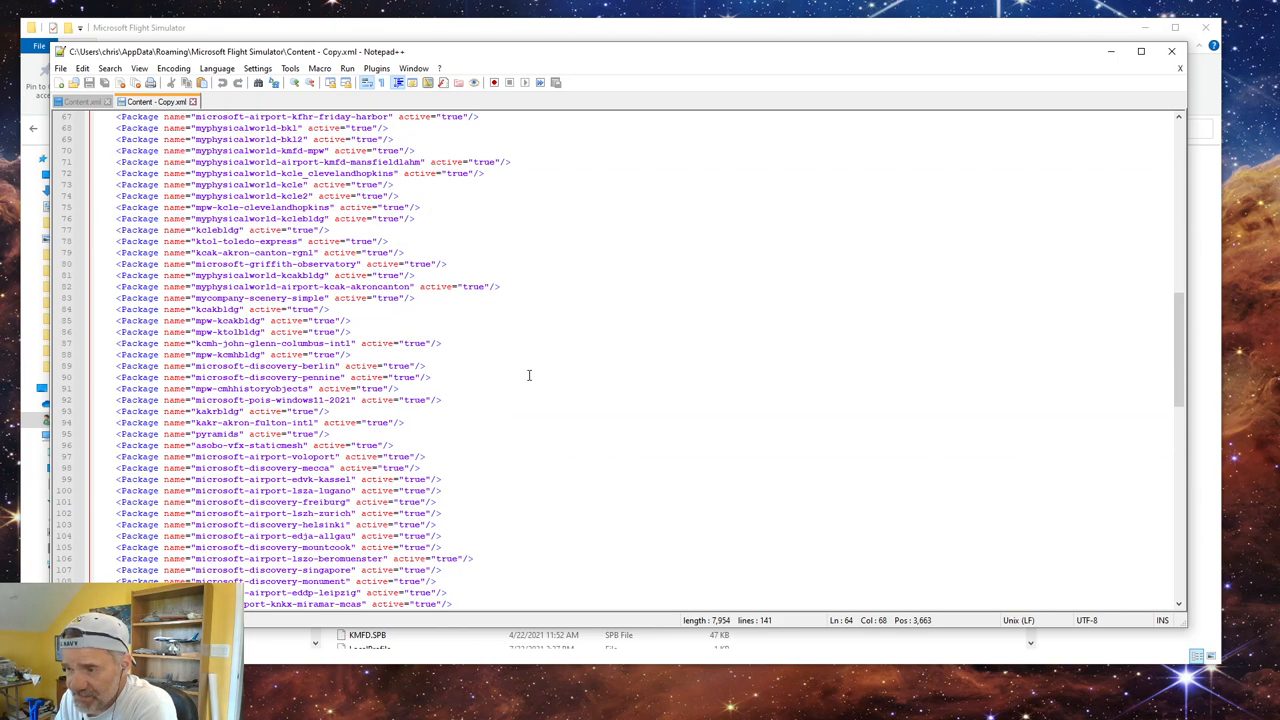
{"action": "scroll", "scroll_direction": "down", "scroll_amount": 3}
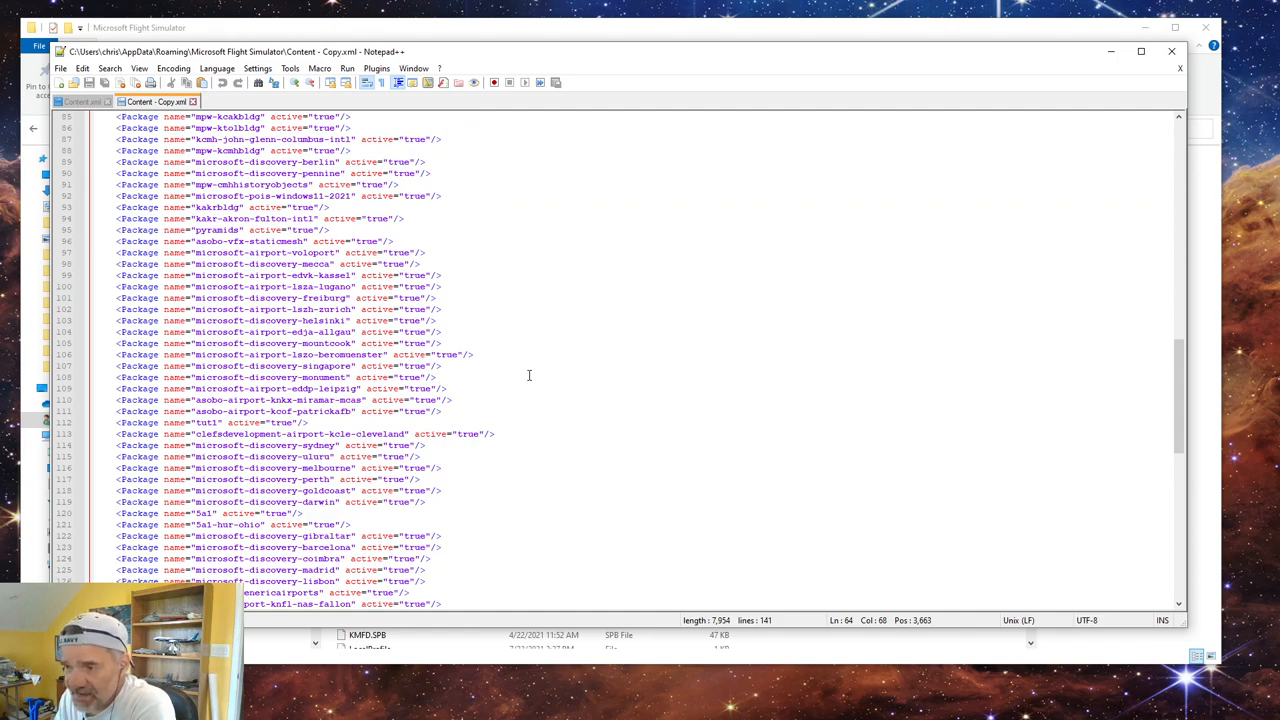
{"action": "scroll", "scroll_direction": "down", "scroll_amount": 3}
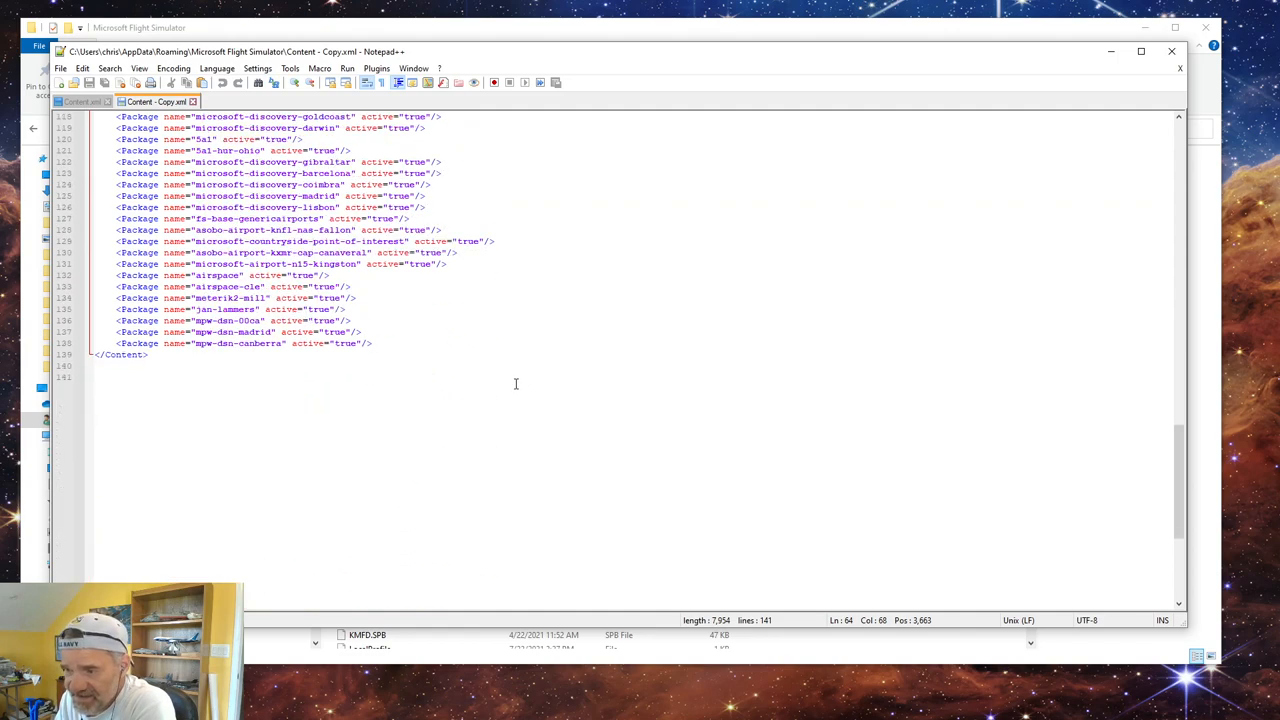
{"action": "scroll", "scroll_direction": "up", "scroll_amount": 3}
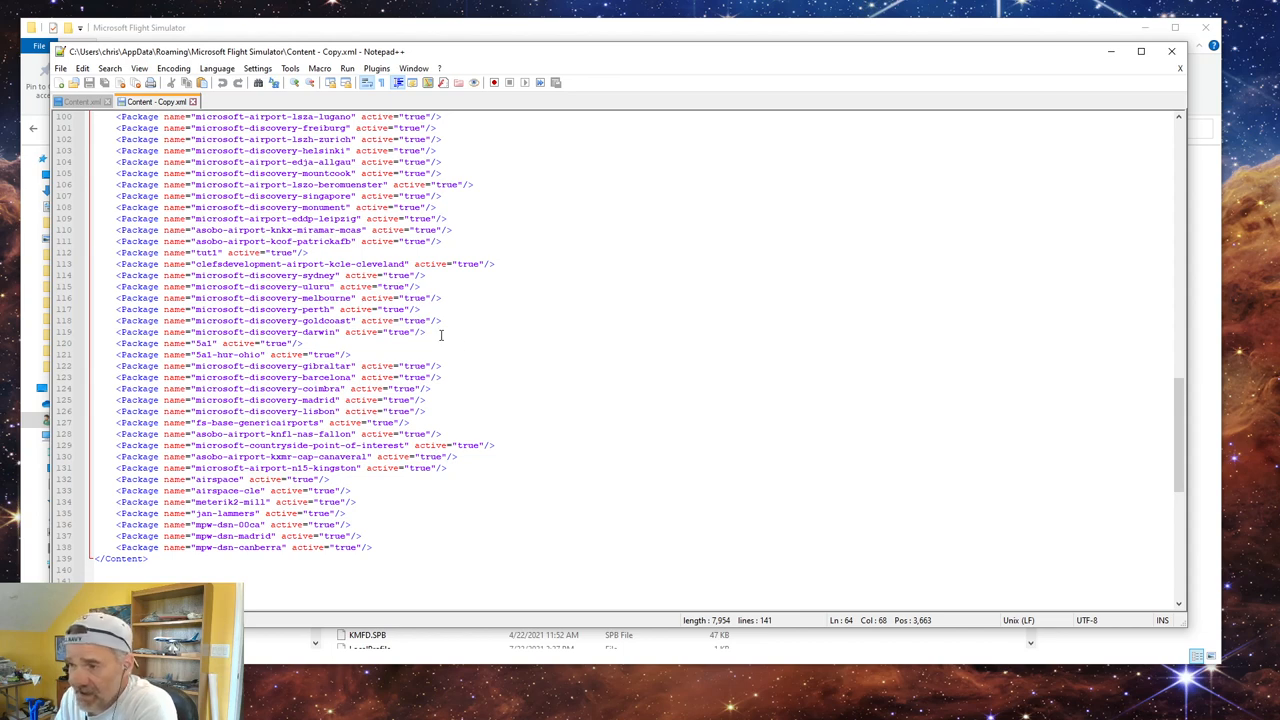
{"action": "mouse_move", "coordinate": [222, 462]}
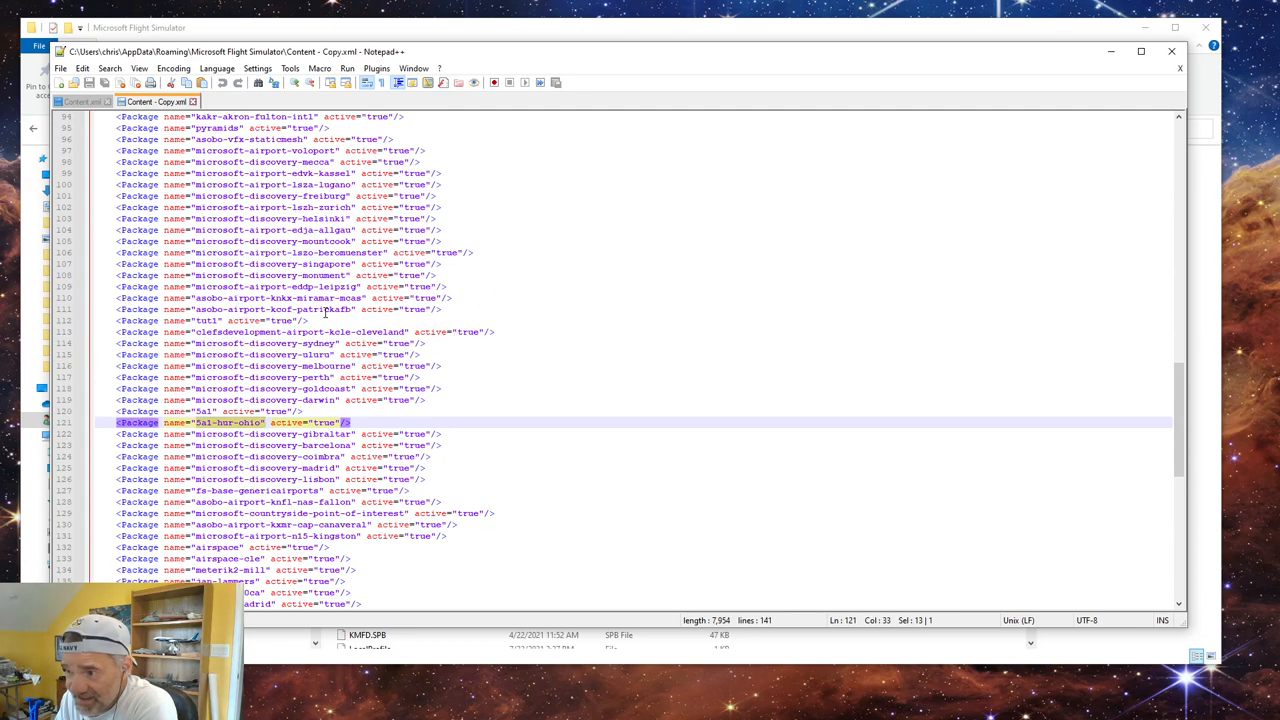
Step: Scroll through Content - Copy.xml's package list up and back down to its closing Content tag
{"action": "scroll", "scroll_direction": "up", "scroll_amount": 3}
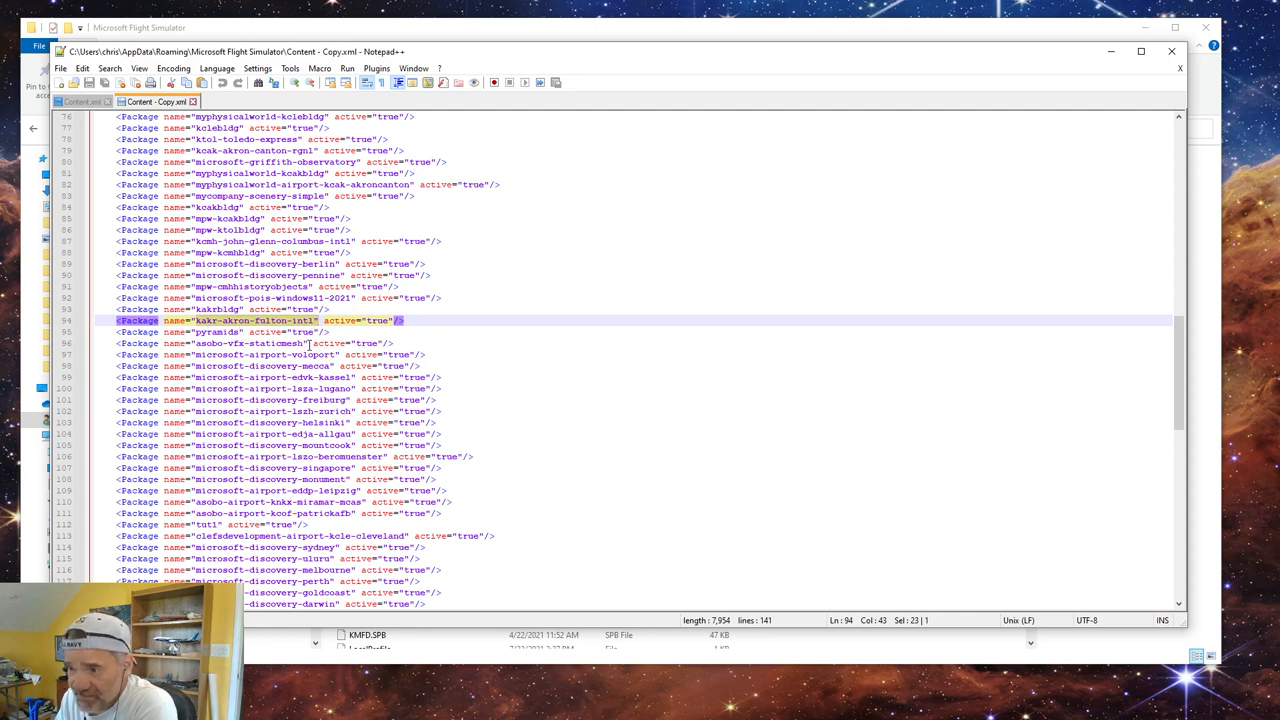
{"action": "scroll", "scroll_direction": "up", "scroll_amount": 3}
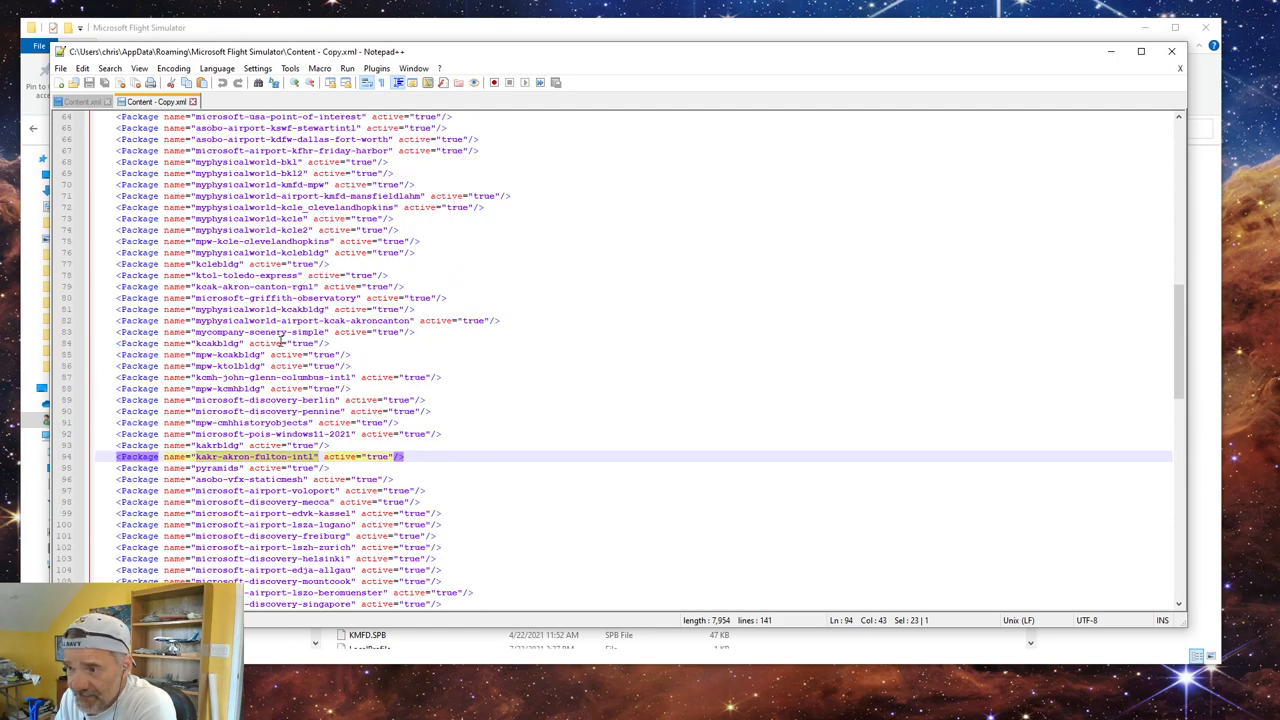
{"action": "scroll", "scroll_direction": "up", "scroll_amount": 3}
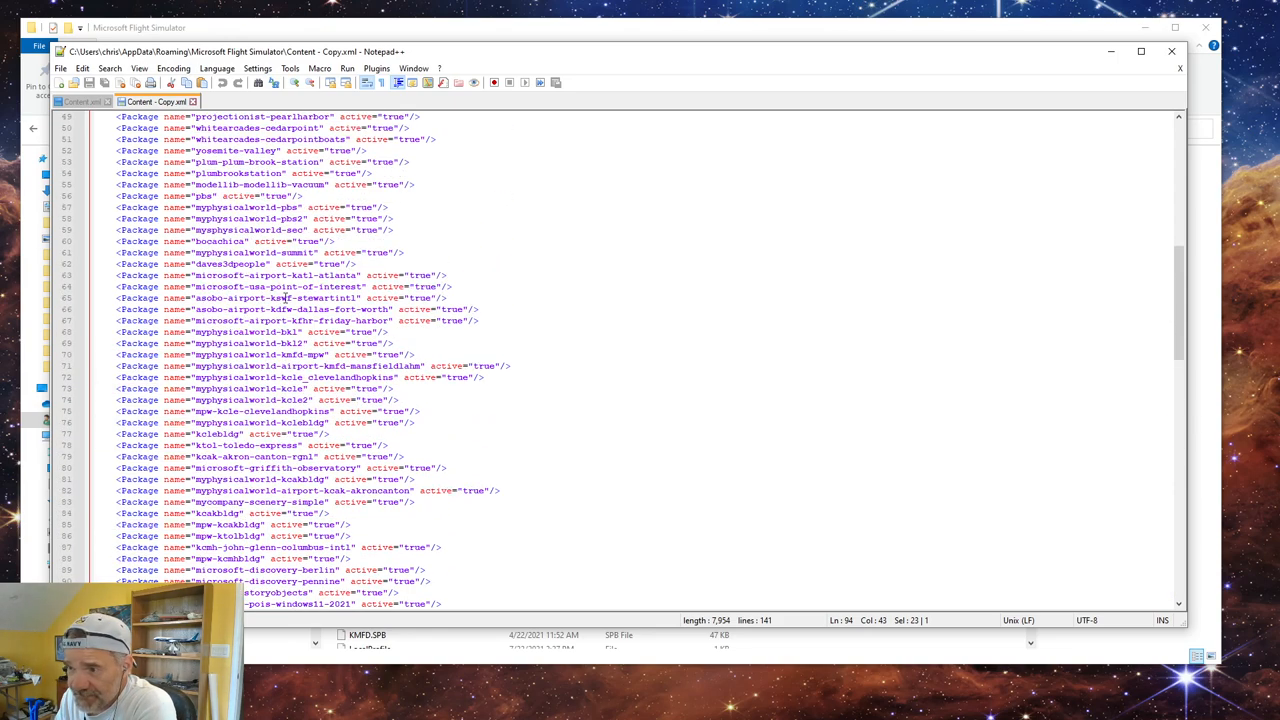
{"action": "scroll", "scroll_direction": "up", "scroll_amount": 3}
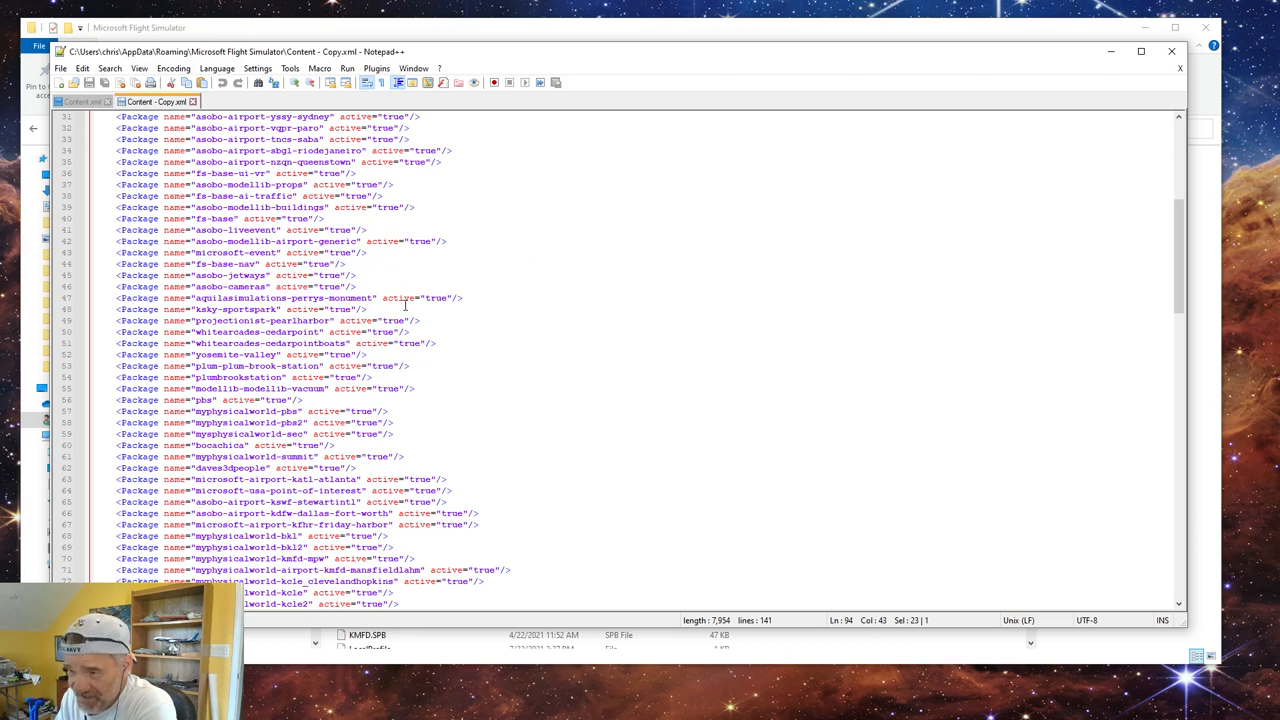
{"action": "scroll", "scroll_direction": "up", "scroll_amount": 3}
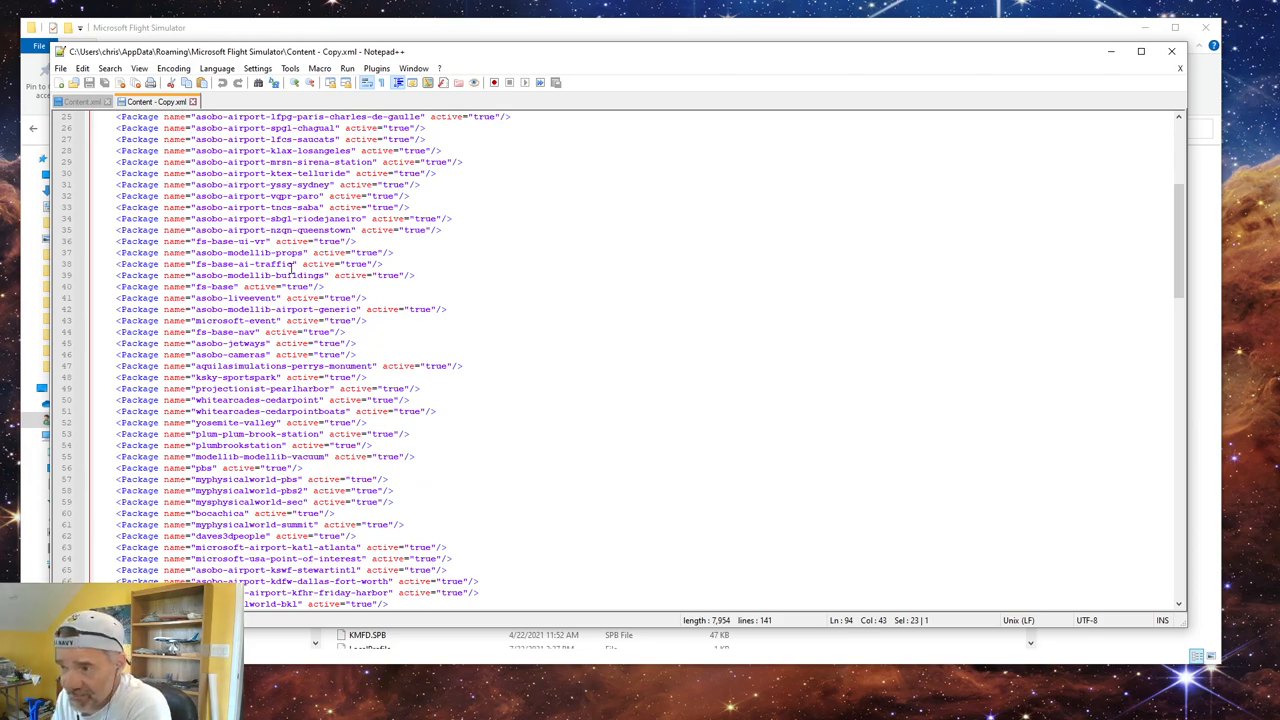
{"action": "scroll", "scroll_direction": "down", "scroll_amount": 3}
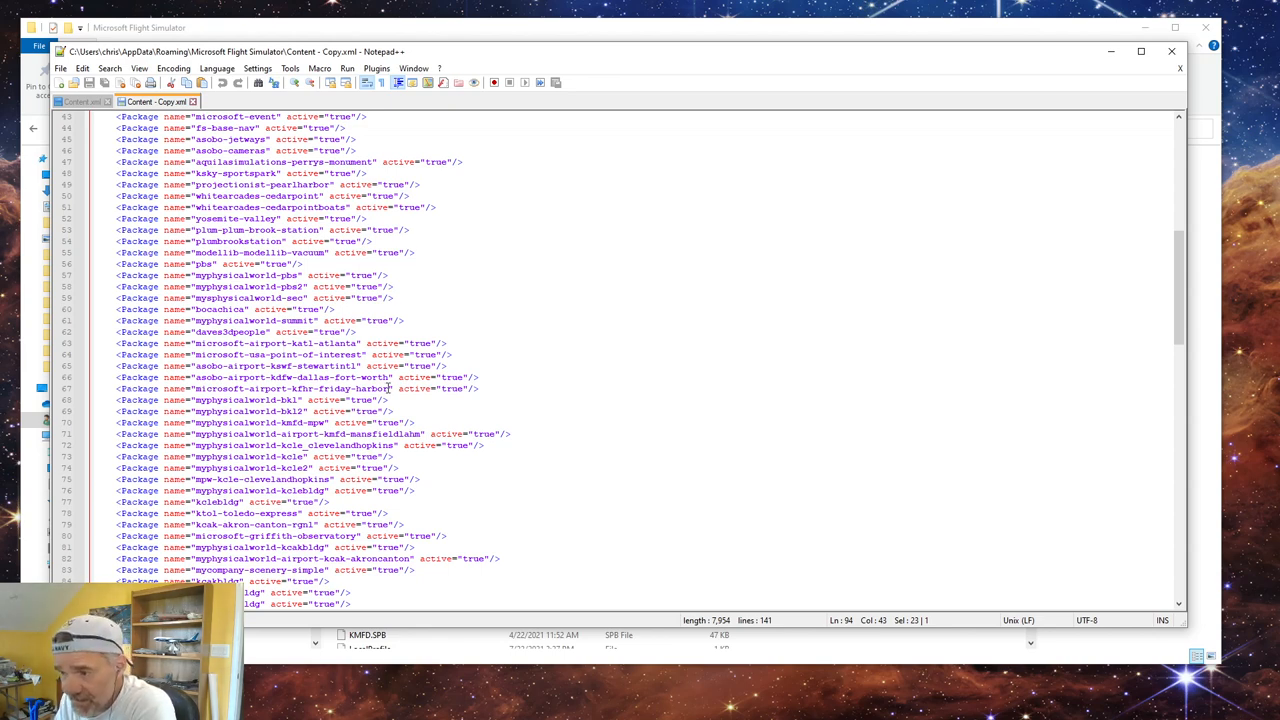
{"action": "scroll", "scroll_direction": "down", "scroll_amount": 3}
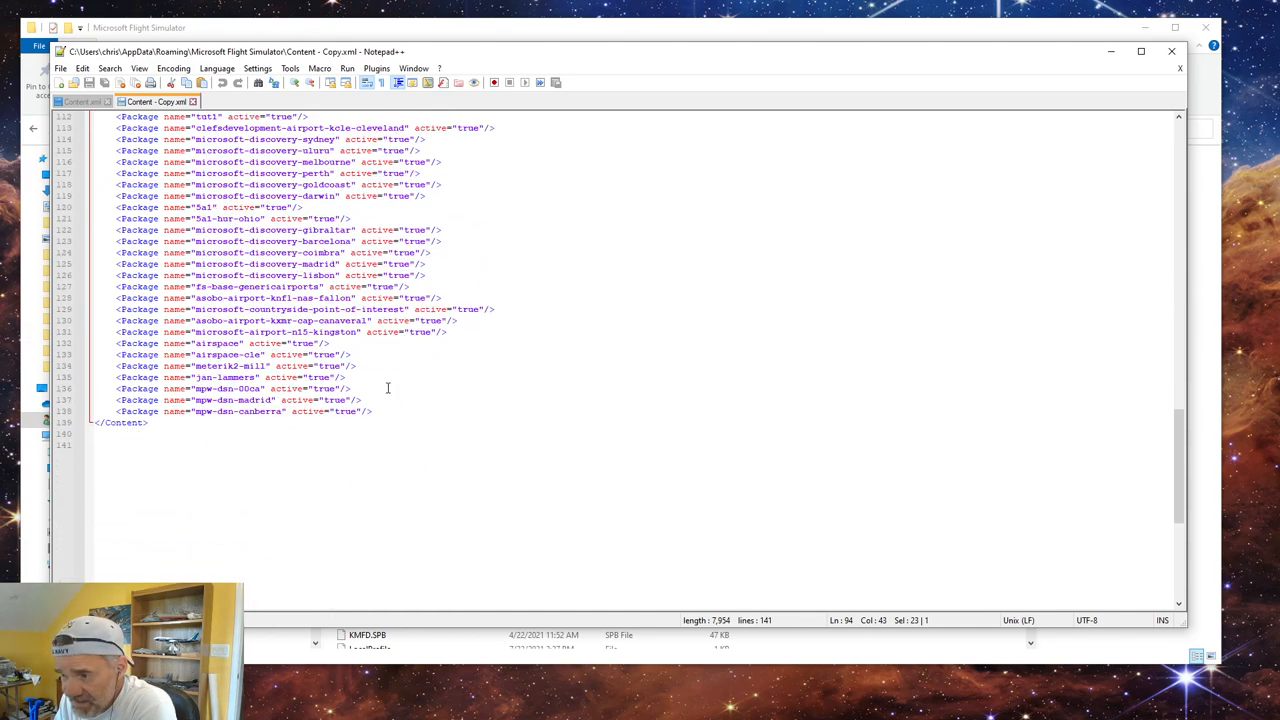
{"action": "scroll", "scroll_direction": "up", "scroll_amount": 3}
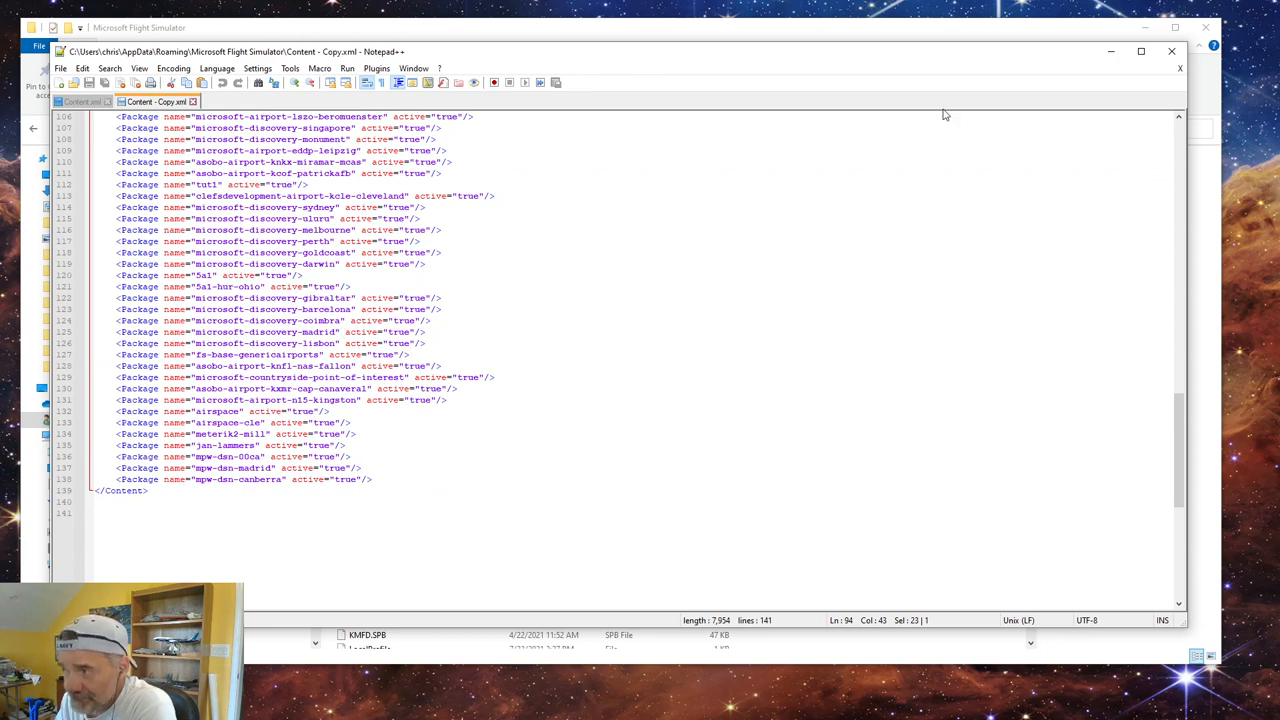
{"action": "mouse_move", "coordinate": [1036, 81]}
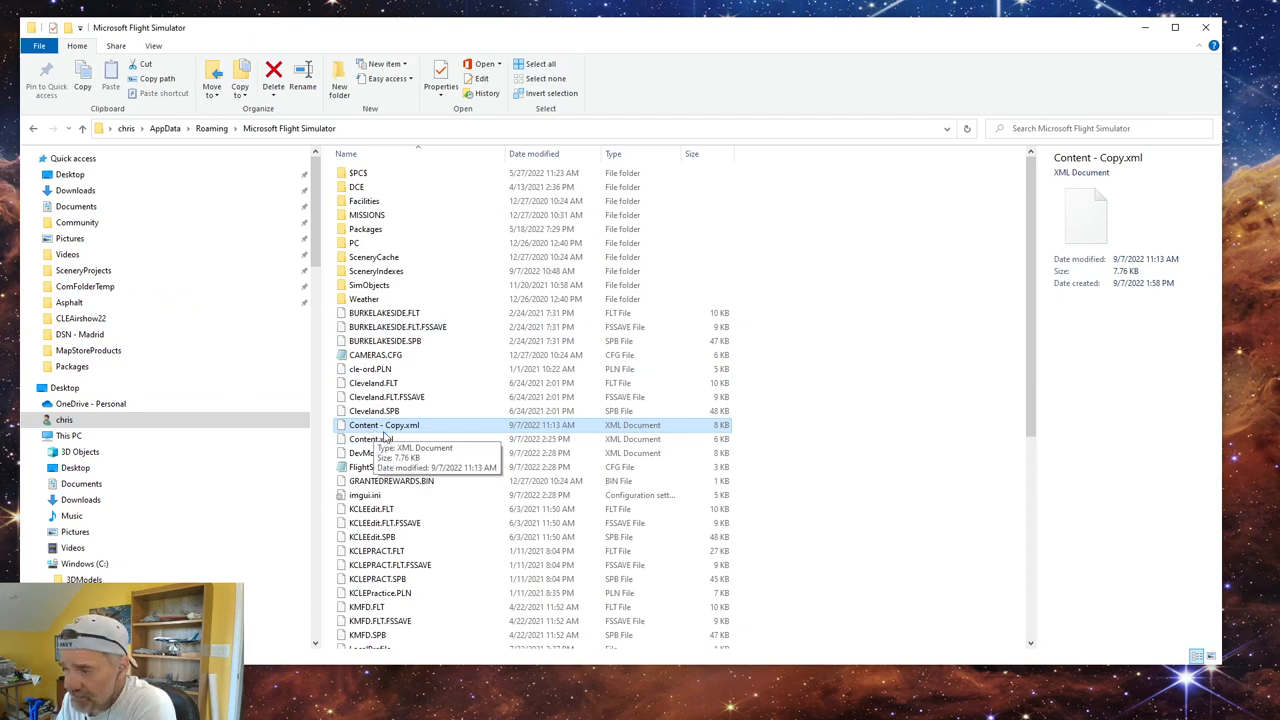
Step: Compare Content.xml's 5.76 KB size against the 7.76 KB copy, then open it in Notepad++
{"action": "left_click", "coordinate": [372, 439]}
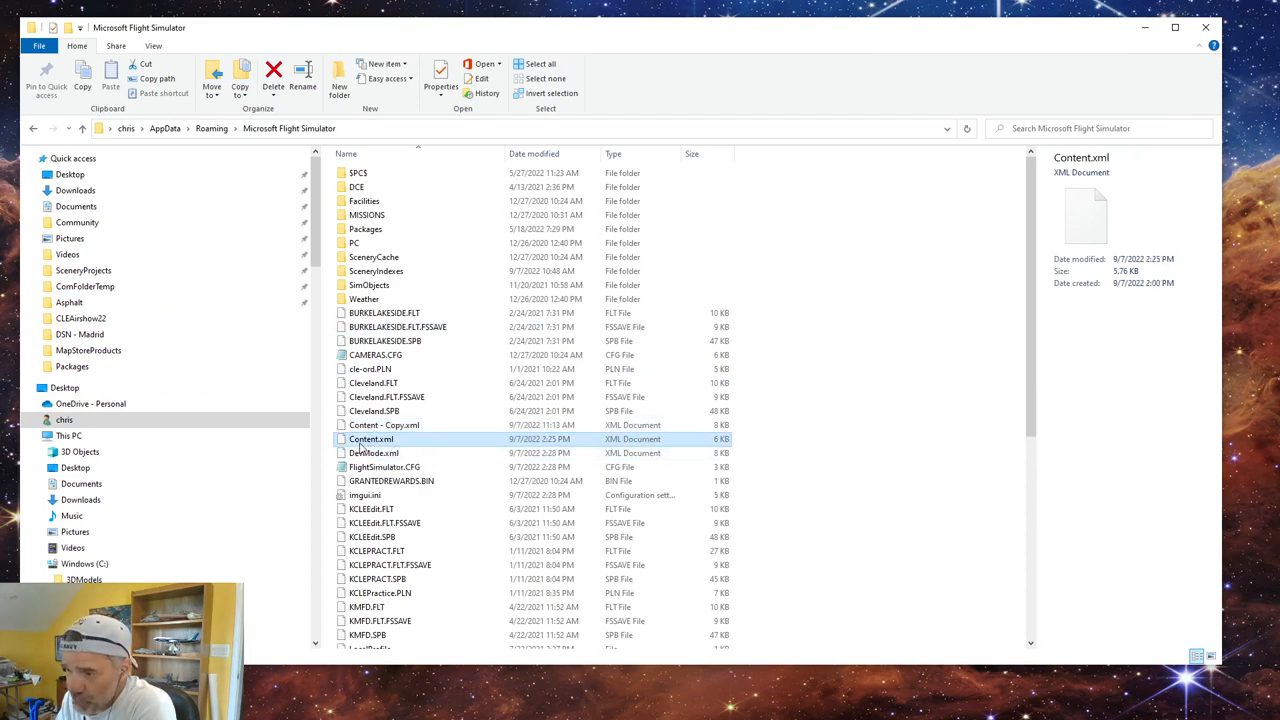
{"action": "mouse_move", "coordinate": [371, 439]}
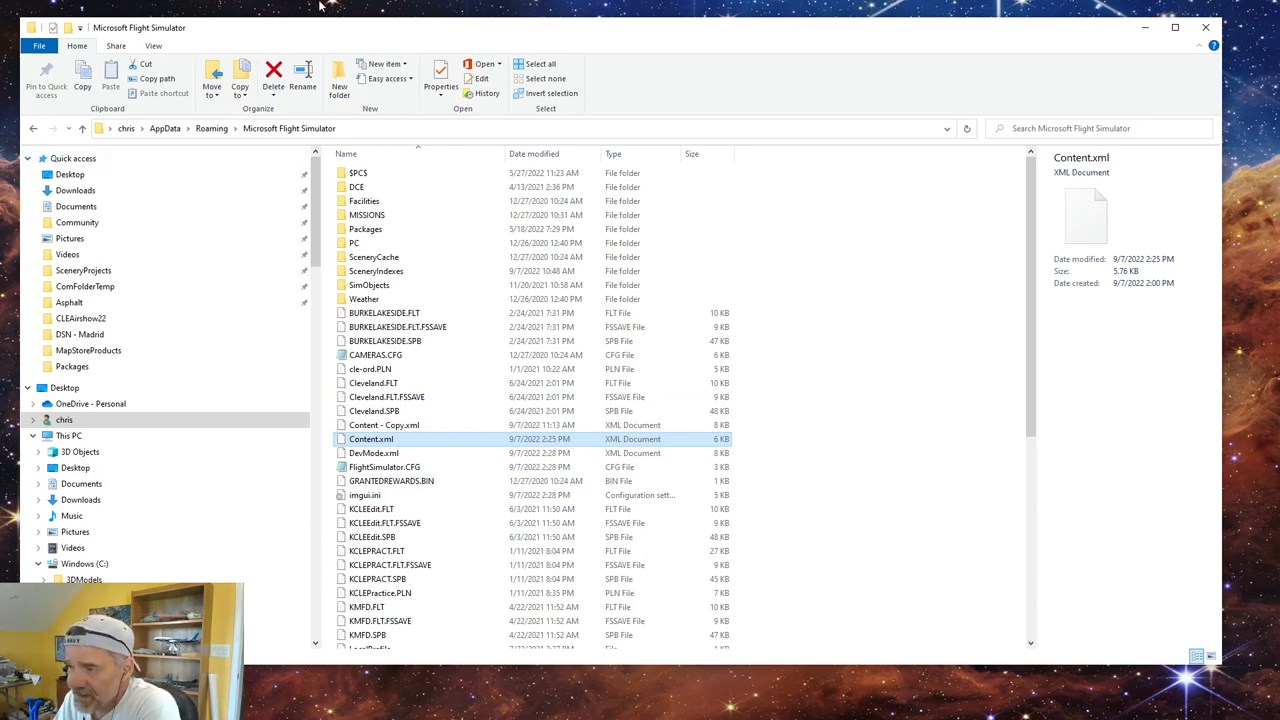
{"action": "mouse_move", "coordinate": [432, 362]}
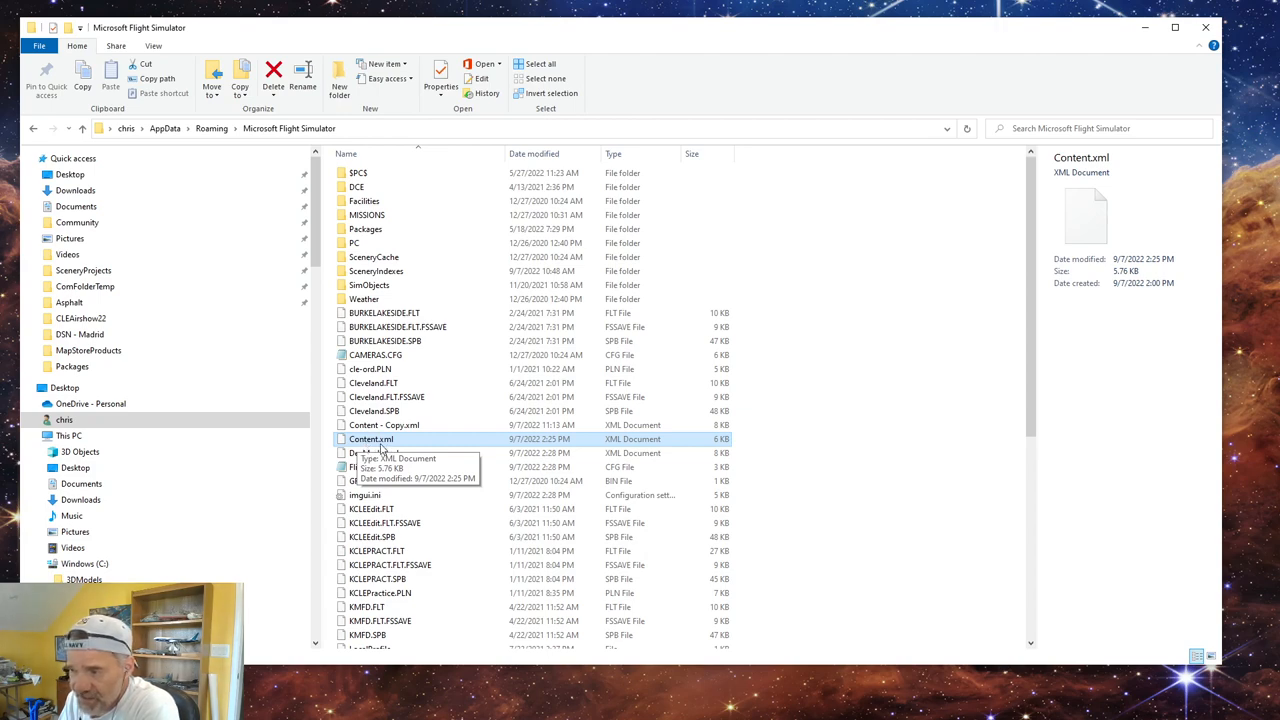
{"action": "mouse_move", "coordinate": [440, 415]}
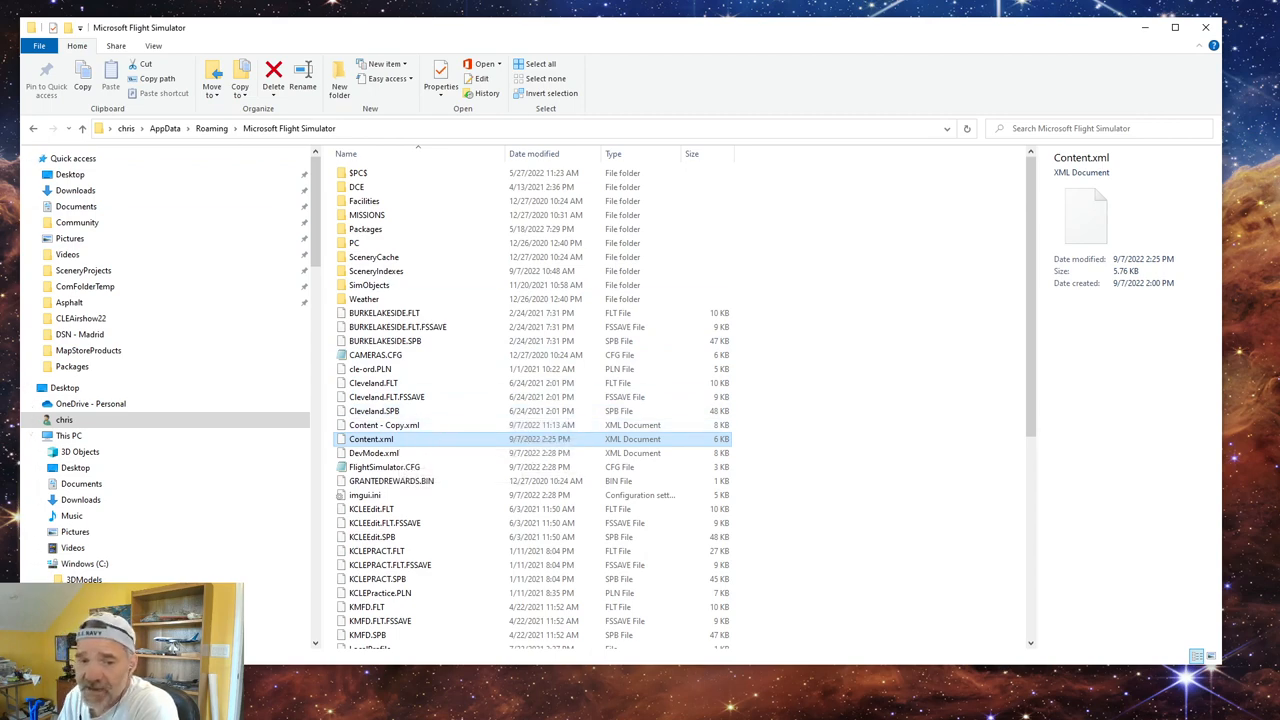
{"action": "double_click", "coordinate": [384, 424]}
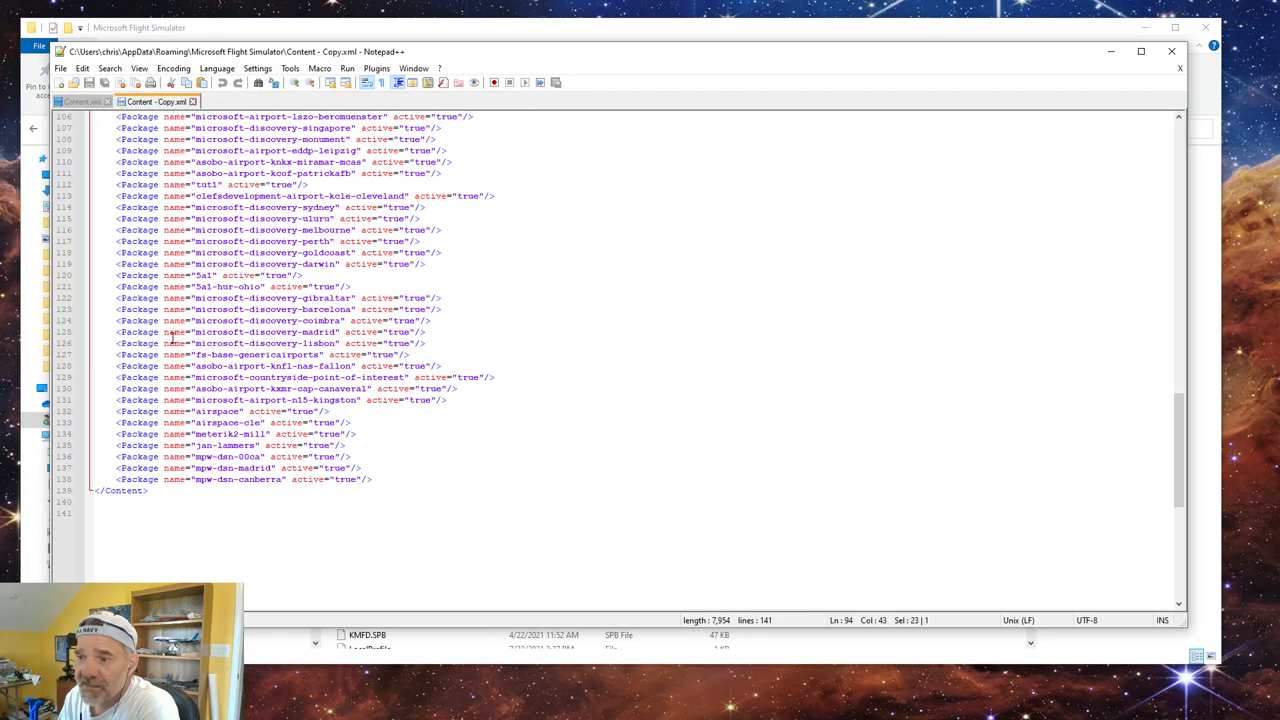
Step: Read the regenerated 102-line Content.xml down to around lines 55–95
{"action": "scroll", "scroll_direction": "up", "scroll_amount": 3}
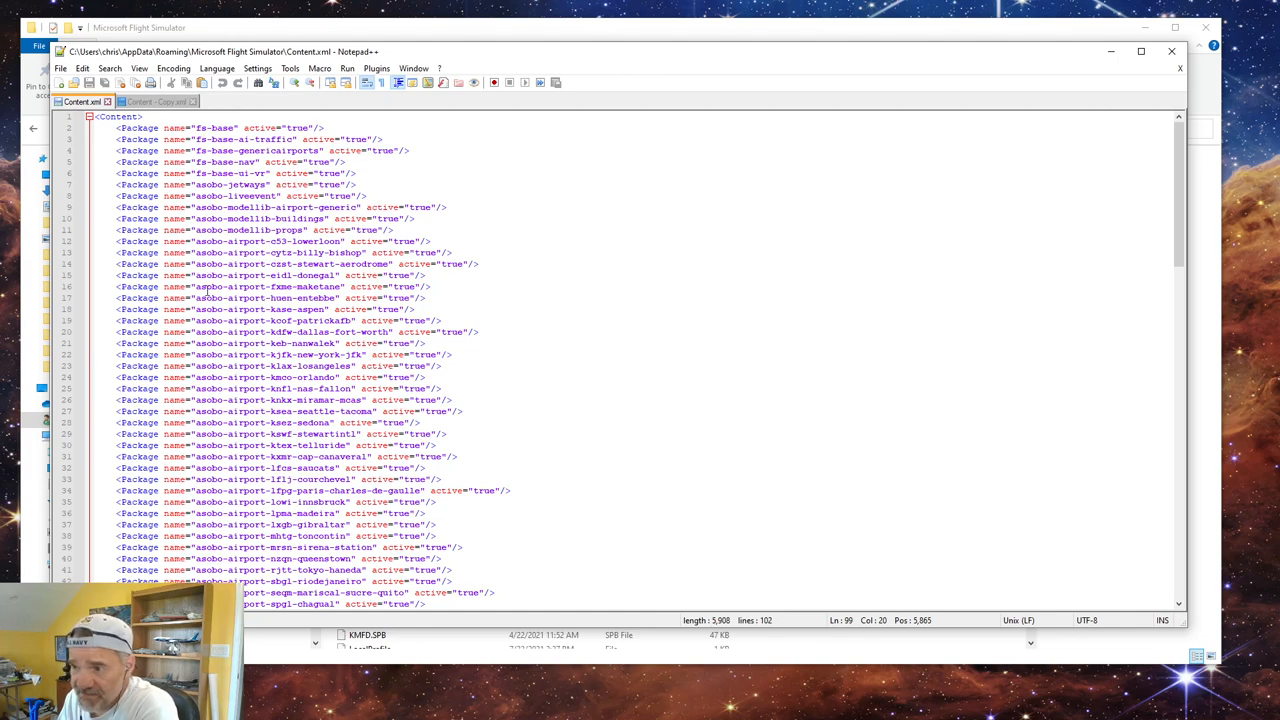
{"action": "scroll", "scroll_direction": "down", "scroll_amount": 3}
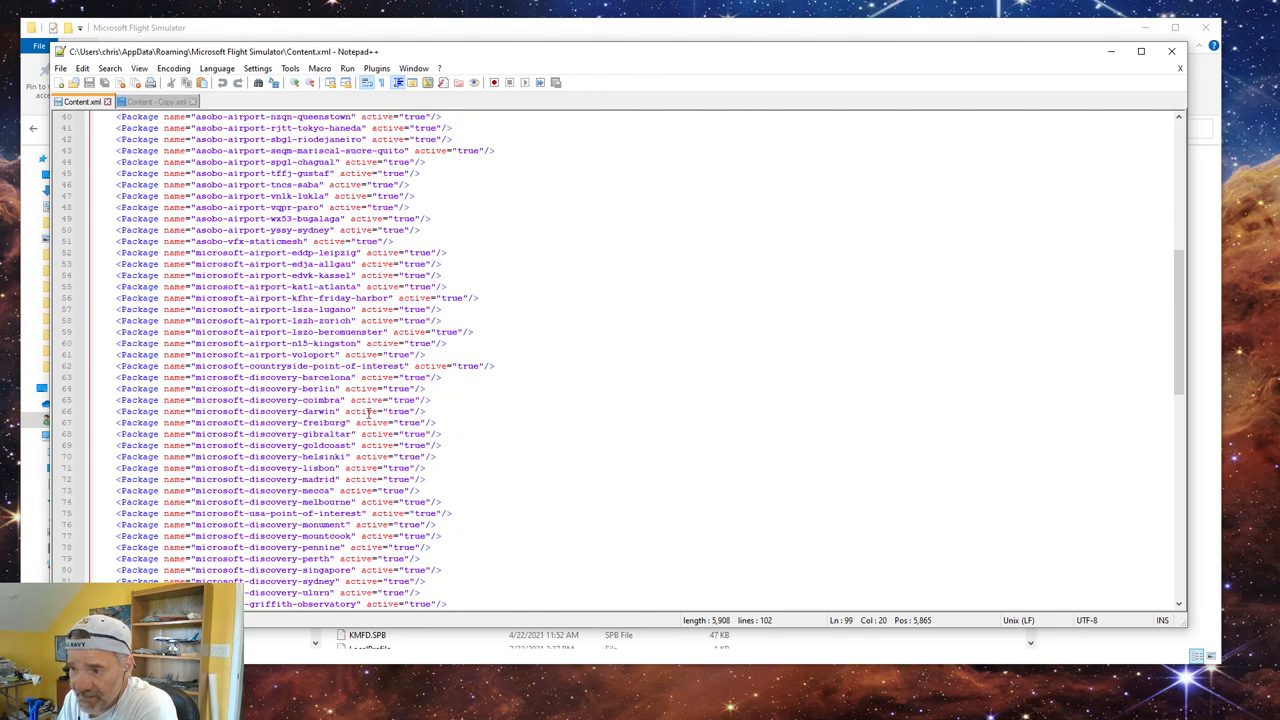
{"action": "scroll", "scroll_direction": "down", "scroll_amount": 3}
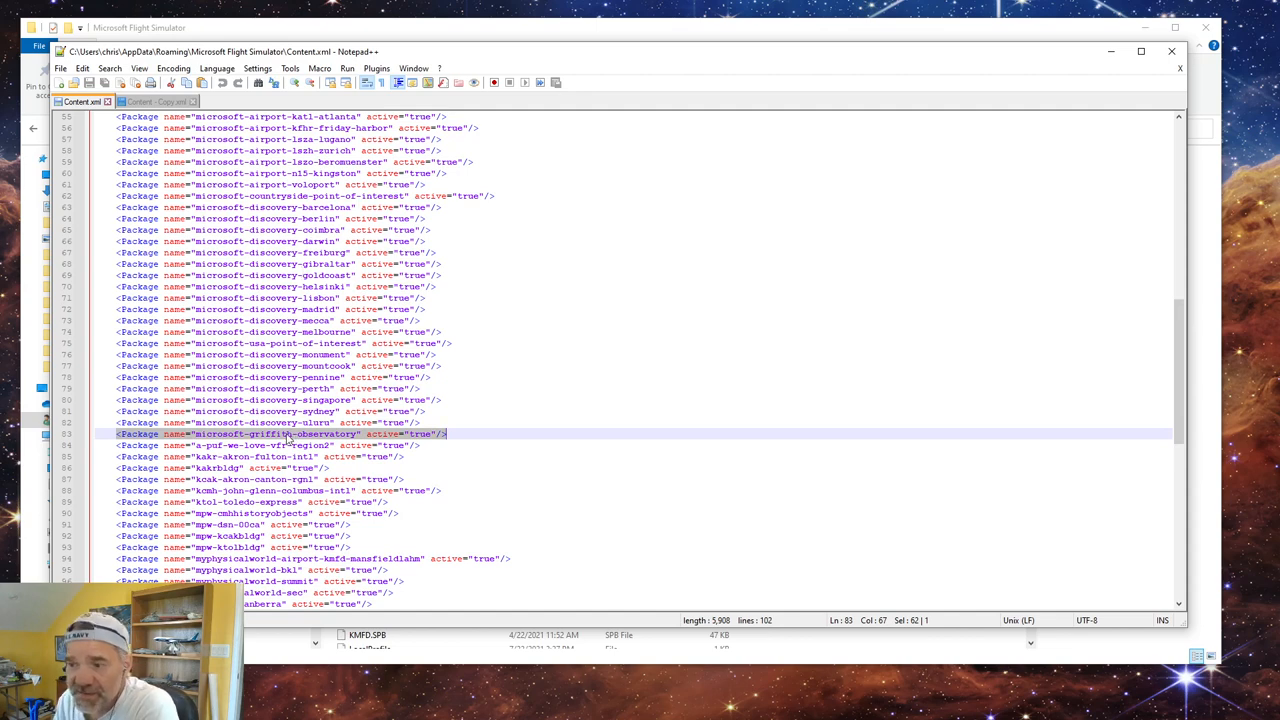
Step: Show the community packages on lines 84–99 and clear the selection of that block
{"action": "scroll", "scroll_direction": "down", "scroll_amount": 3}
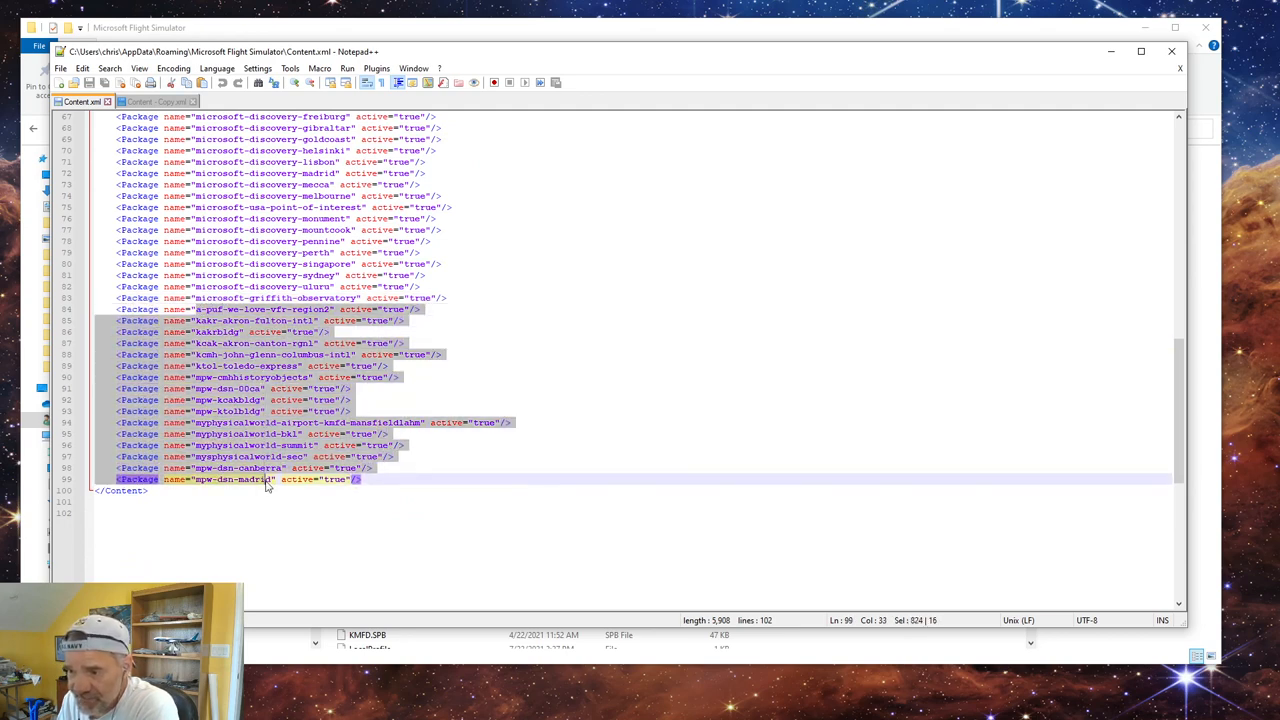
{"action": "mouse_move", "coordinate": [535, 464]}
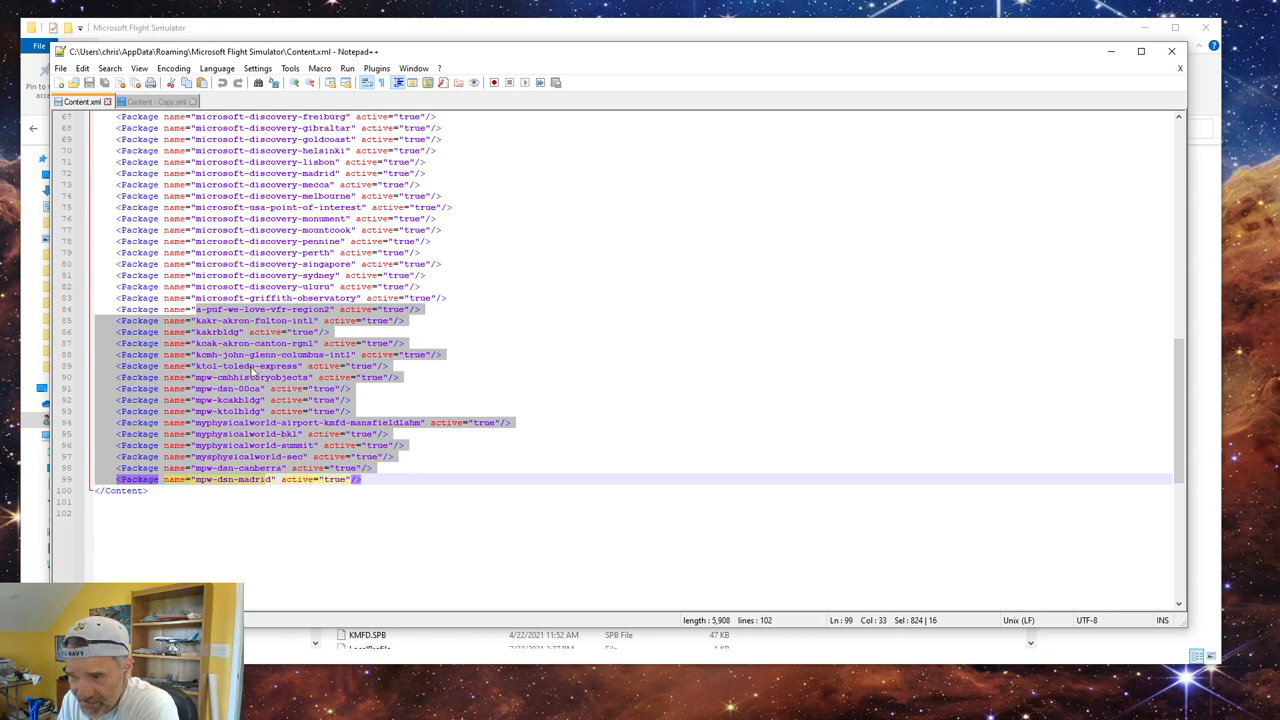
{"action": "mouse_move", "coordinate": [283, 388]}
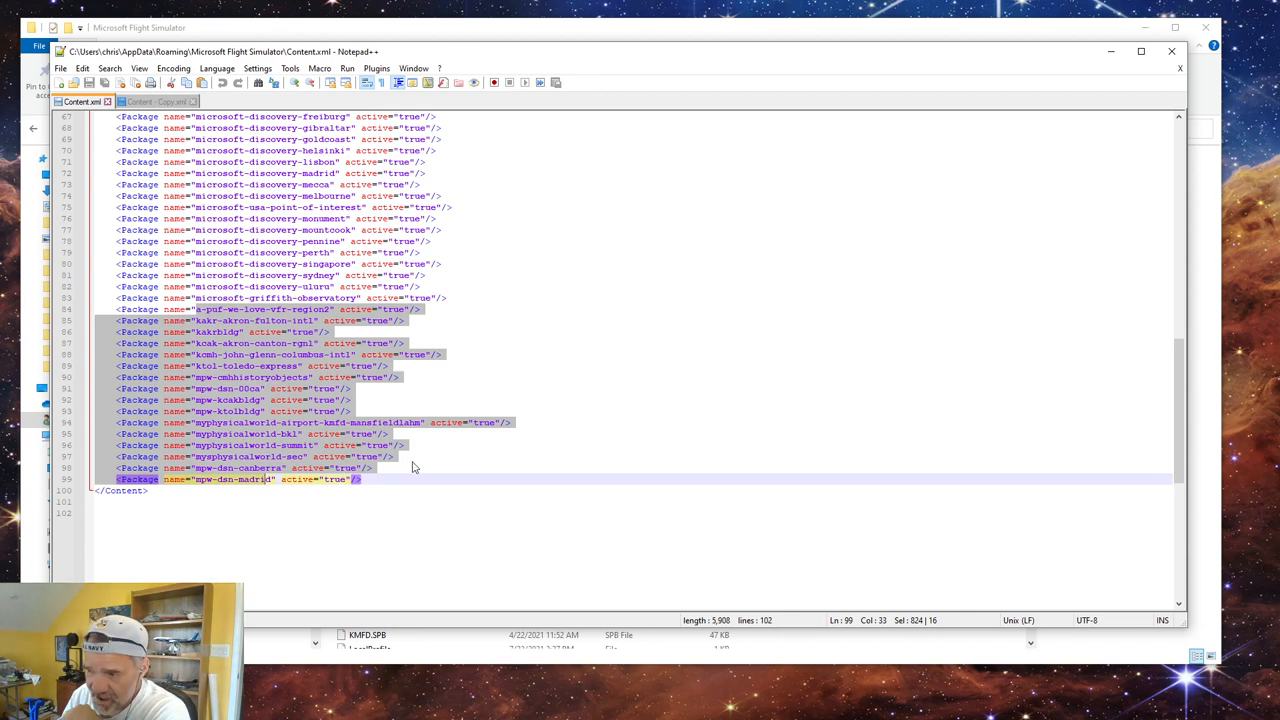
{"action": "left_click", "coordinate": [230, 479]}
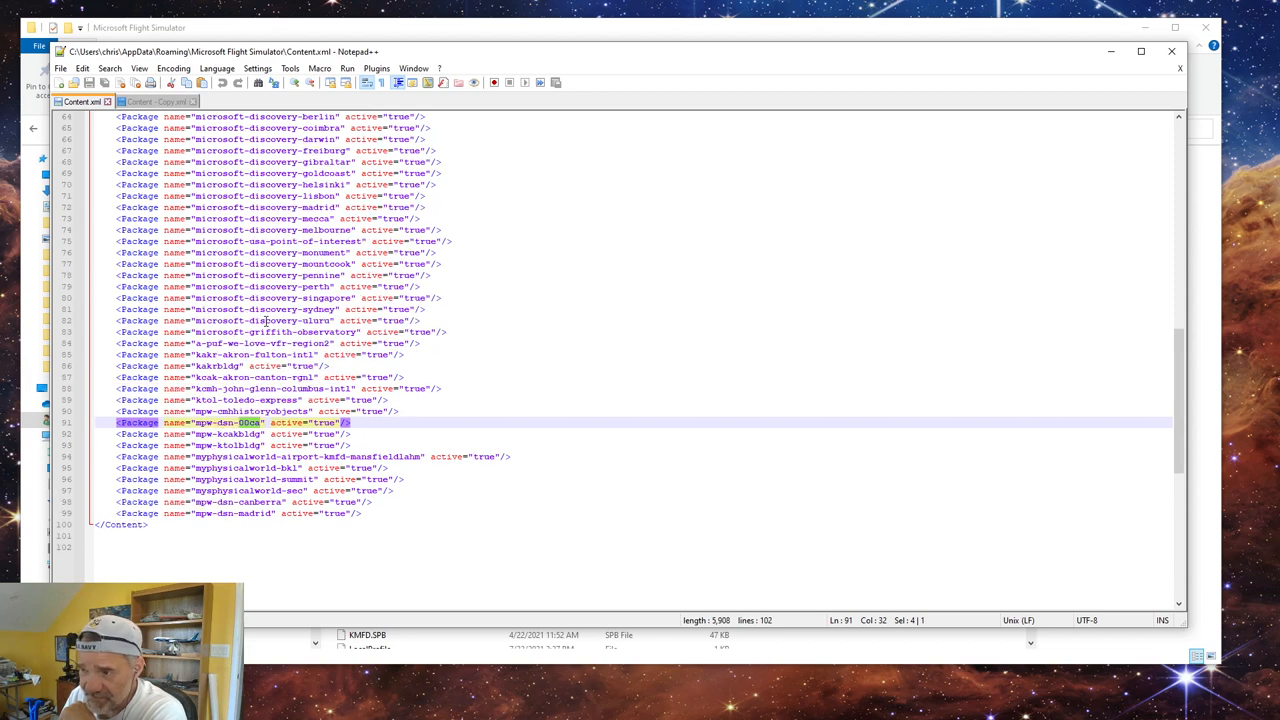
{"action": "left_click", "coordinate": [300, 241]}
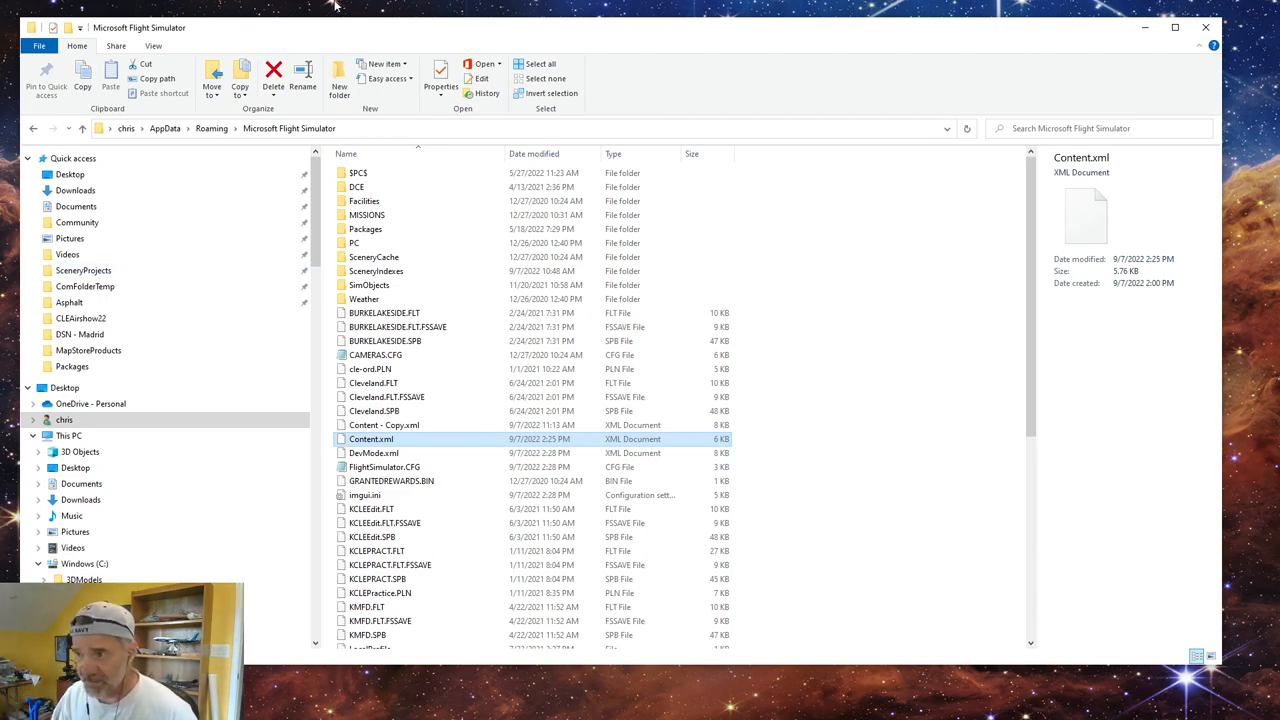
{"action": "mouse_move", "coordinate": [290, 247]}
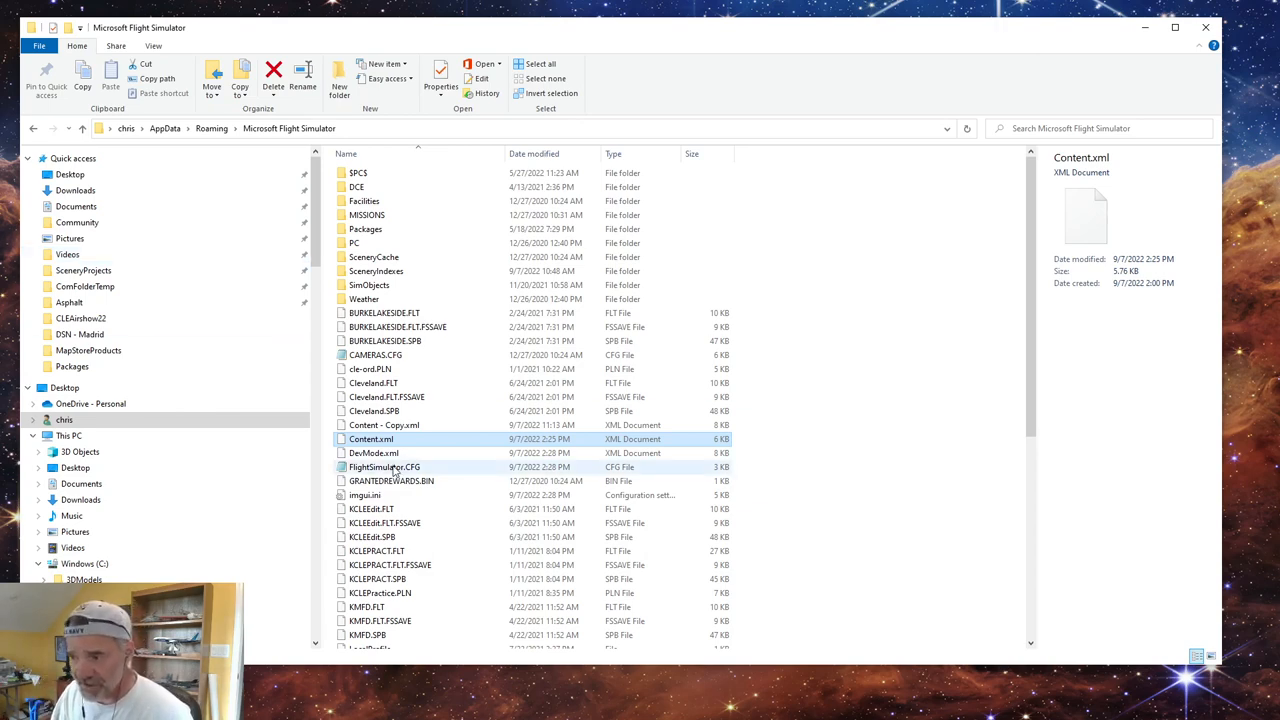
{"action": "mouse_move", "coordinate": [370, 447]}
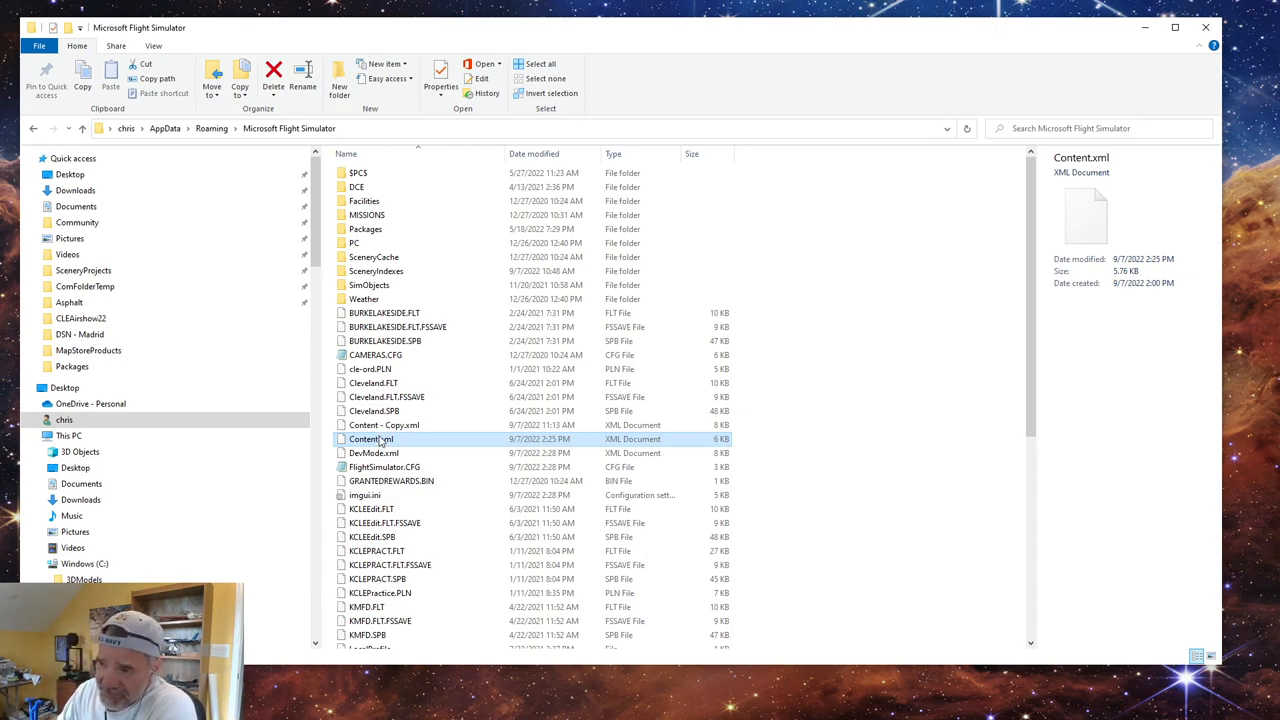
{"action": "mouse_move", "coordinate": [380, 440]}
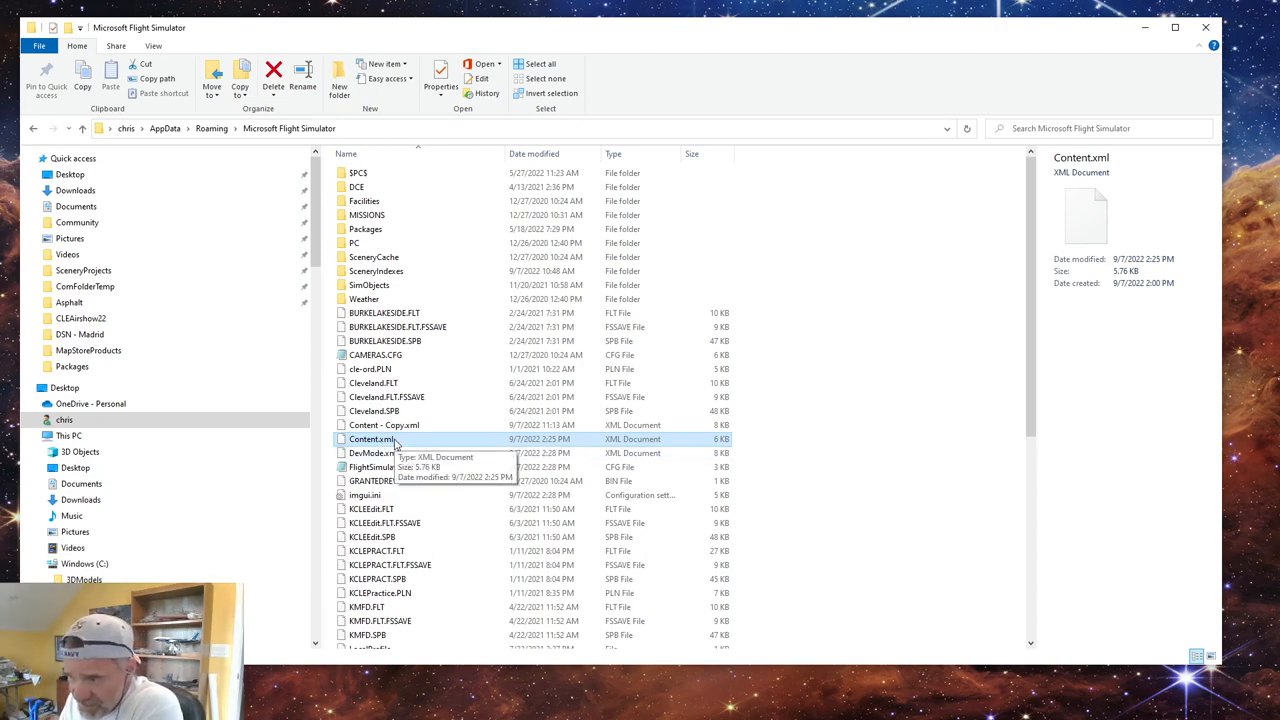